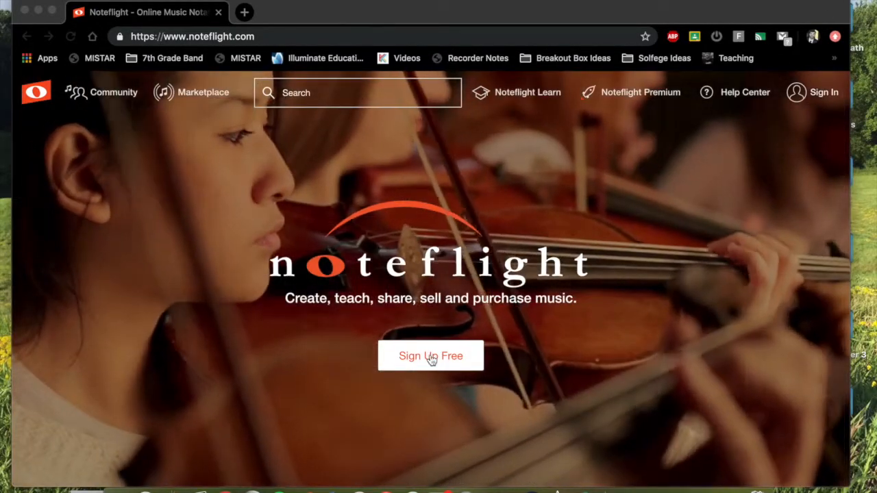
Start free sign-up, accept the Terms of Use and choose Sign Up Using Google.
{"action": "left_click", "coordinate": [430, 354]}
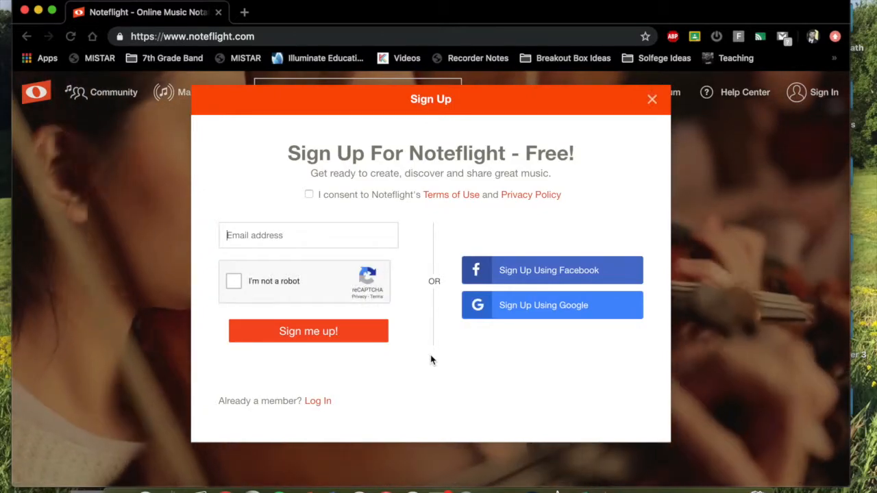
{"action": "left_click", "coordinate": [551, 304]}
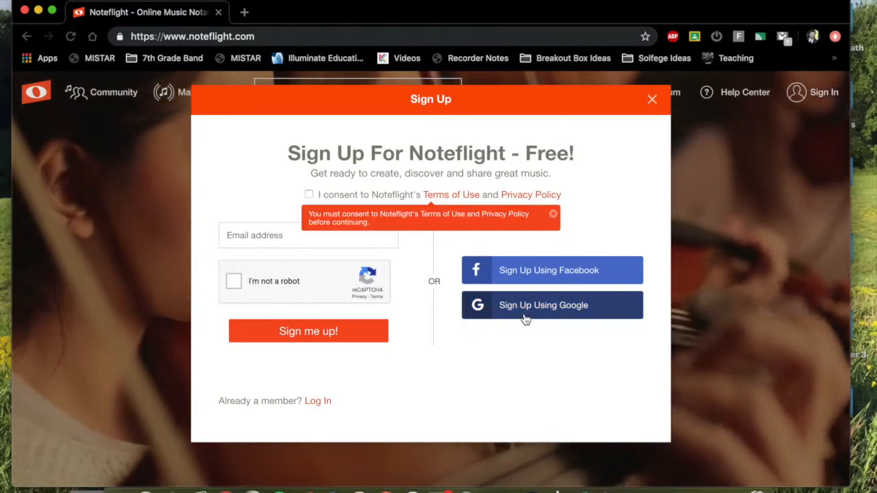
{"action": "left_click", "coordinate": [308, 194]}
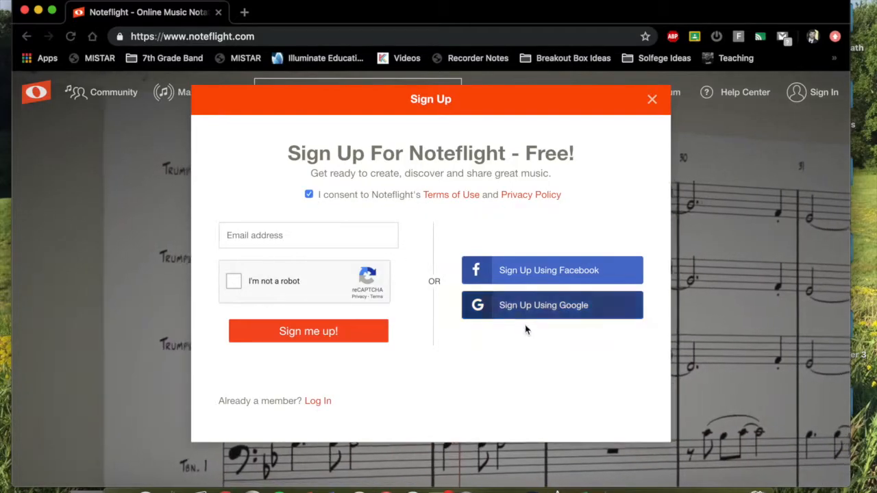
{"action": "left_click", "coordinate": [551, 304]}
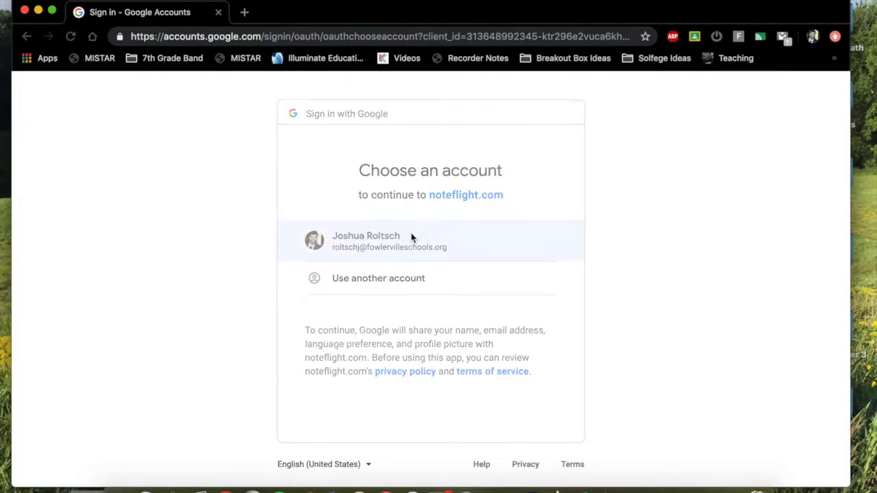
Continue with the existing Google account to sign into Noteflight.
{"action": "left_click", "coordinate": [389, 241]}
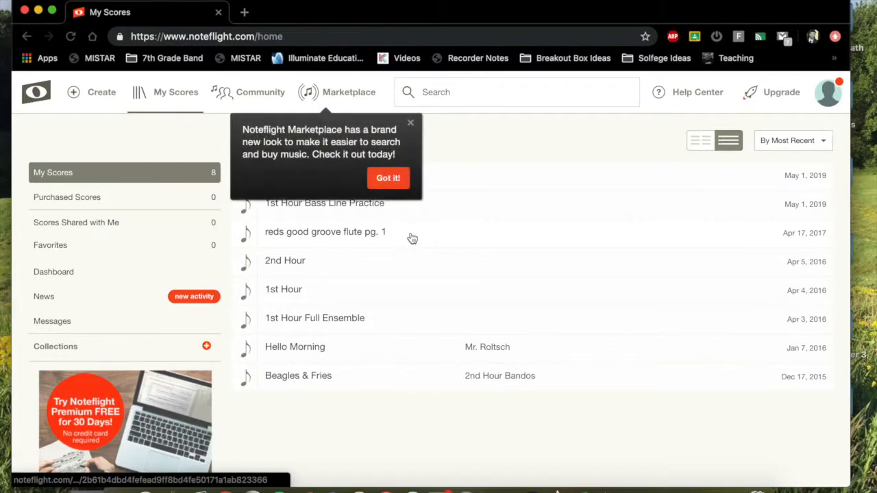
{"action": "mouse_move", "coordinate": [411, 127]}
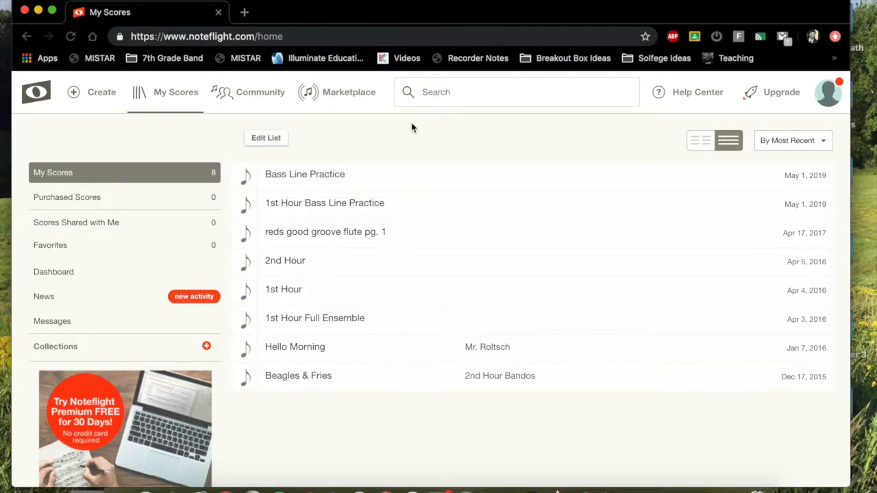
{"action": "mouse_move", "coordinate": [437, 492]}
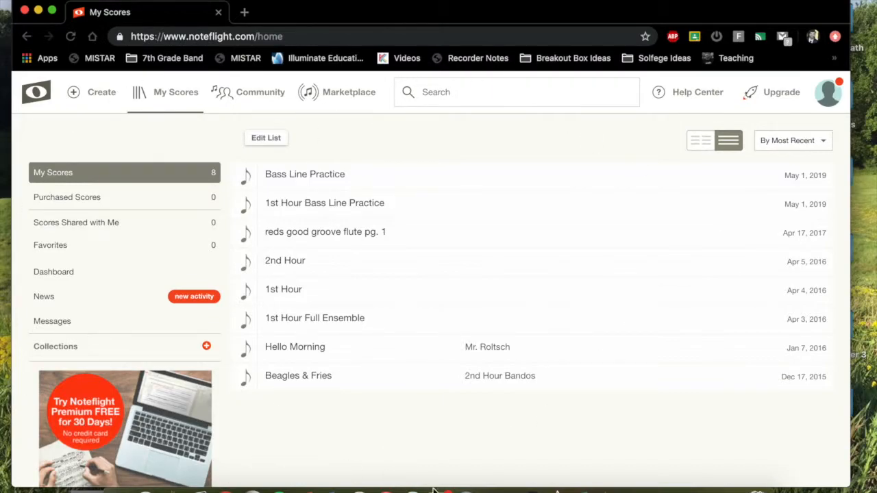
{"action": "mouse_move", "coordinate": [400, 181]}
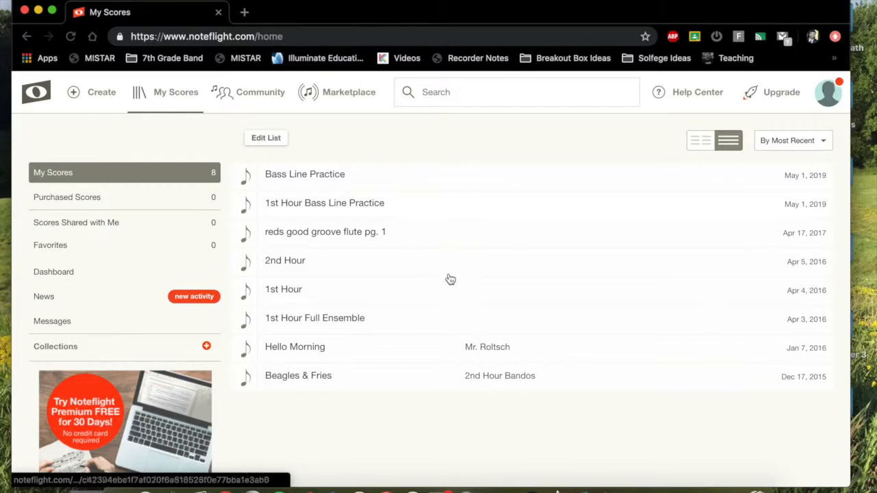
{"action": "mouse_move", "coordinate": [450, 323]}
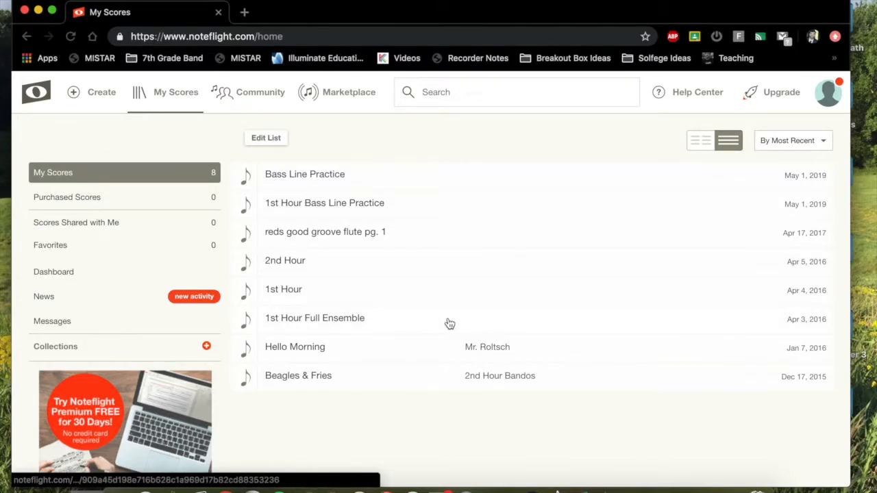
{"action": "mouse_move", "coordinate": [269, 175]}
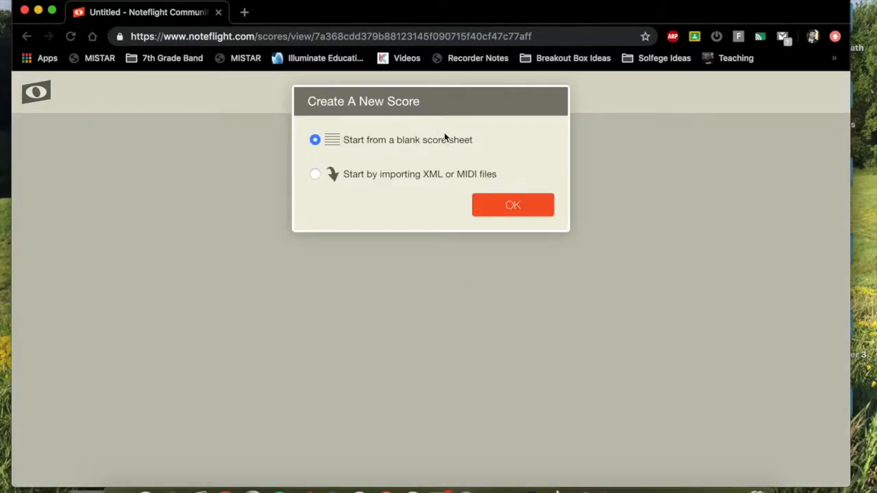
Start from a blank score sheet and dismiss the editing tip banner.
{"action": "left_click", "coordinate": [512, 205]}
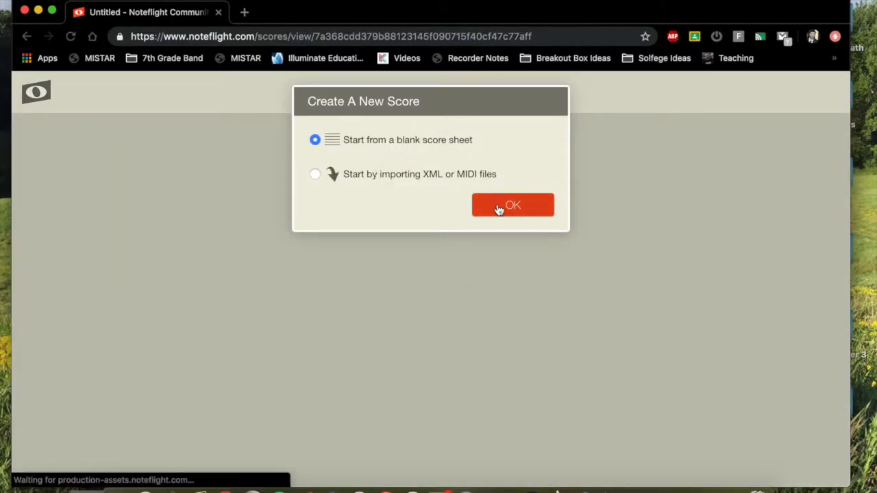
{"action": "left_click", "coordinate": [512, 206]}
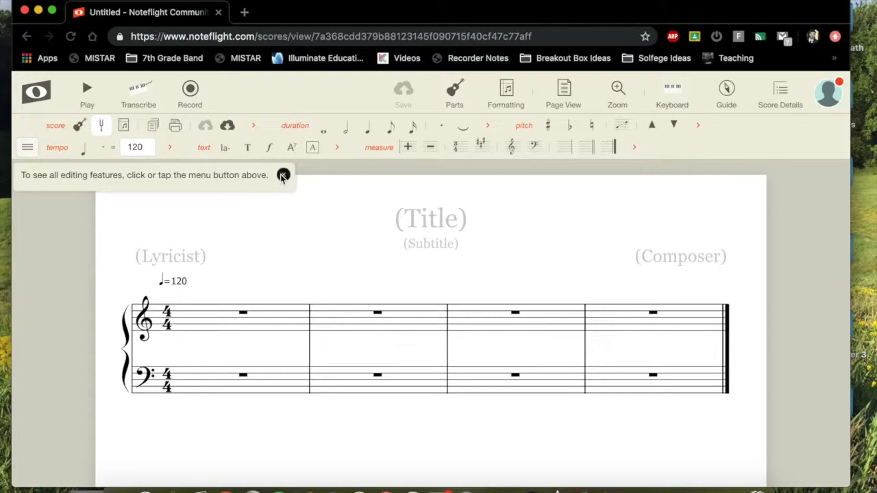
{"action": "left_click", "coordinate": [282, 175]}
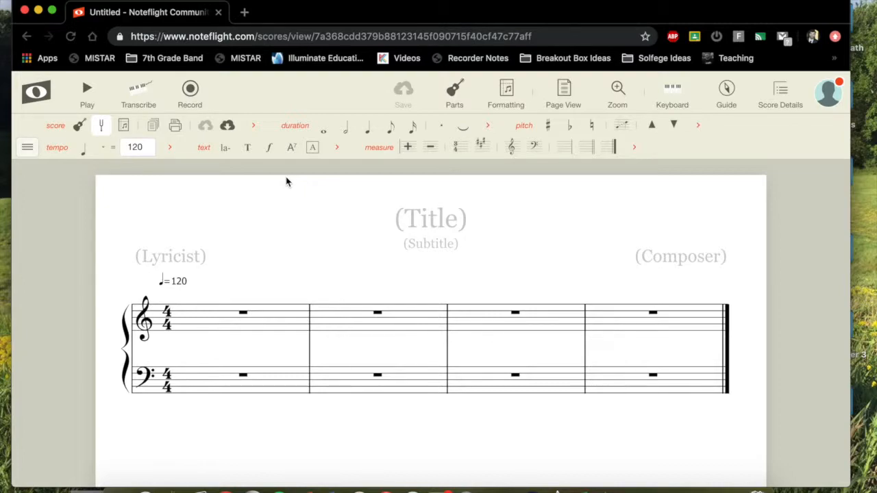
{"action": "mouse_move", "coordinate": [455, 88]}
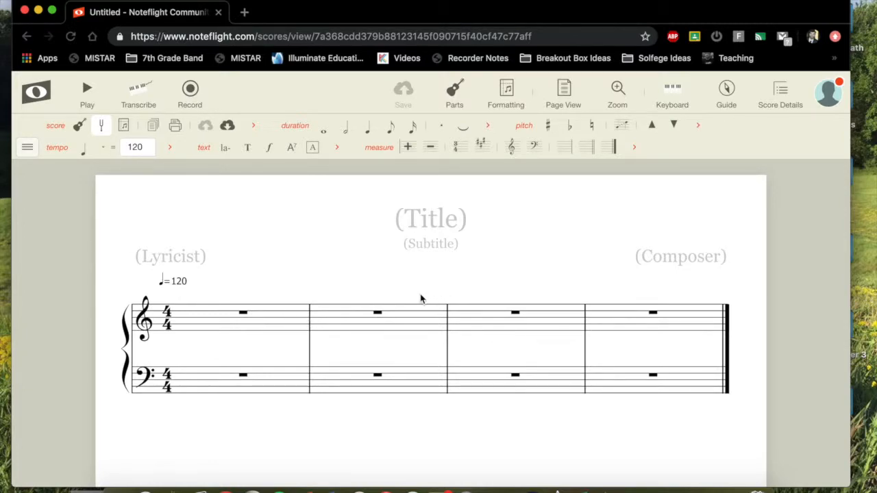
{"action": "mouse_move", "coordinate": [76, 238]}
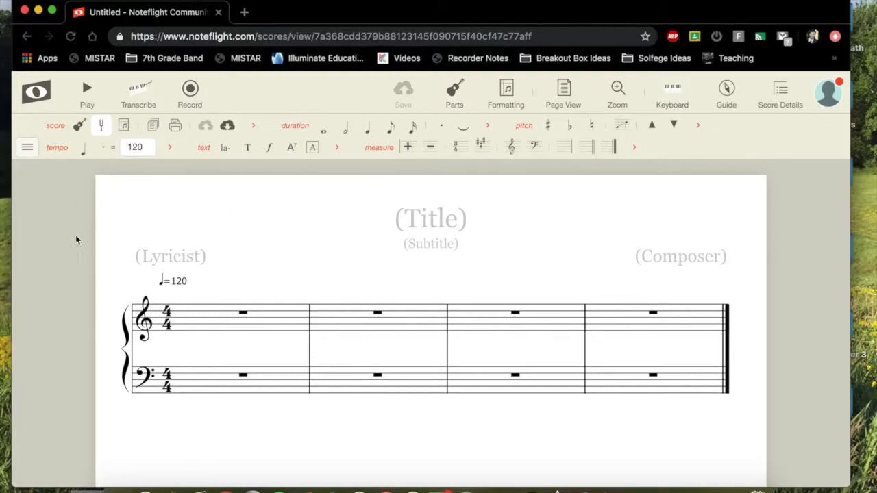
{"action": "mouse_move", "coordinate": [415, 401]}
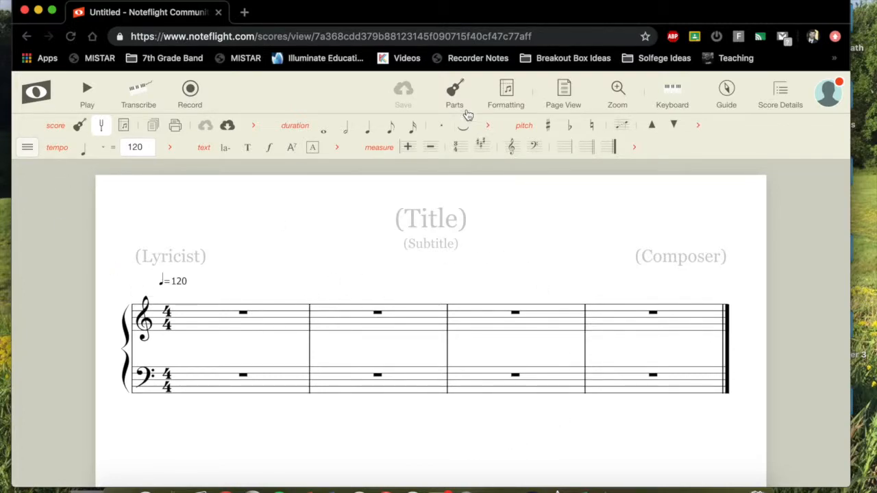
Add Flute, Trumpet and Alto Sax parts from the Parts panel.
{"action": "left_click", "coordinate": [454, 89]}
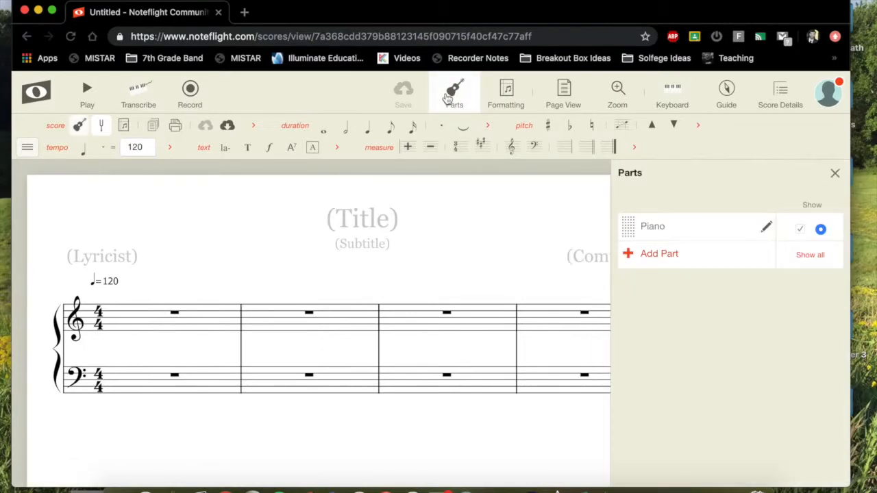
{"action": "left_click", "coordinate": [658, 253]}
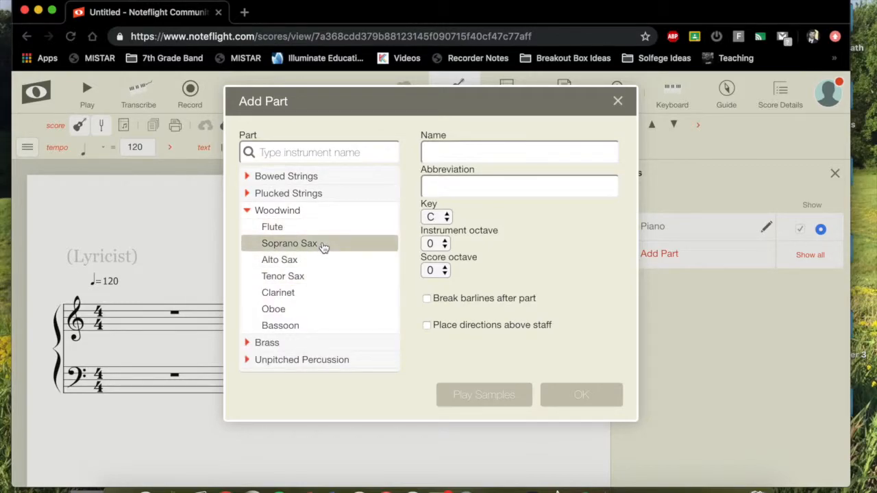
{"action": "left_click", "coordinate": [271, 227]}
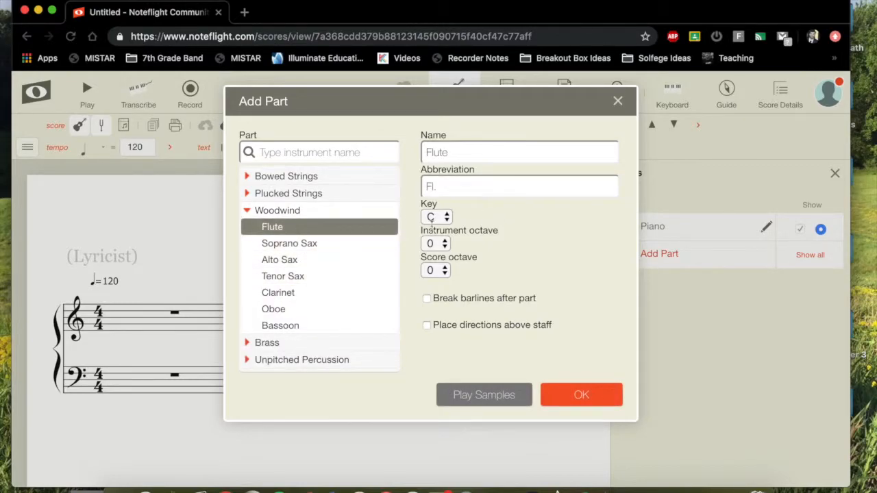
{"action": "left_click", "coordinate": [580, 395]}
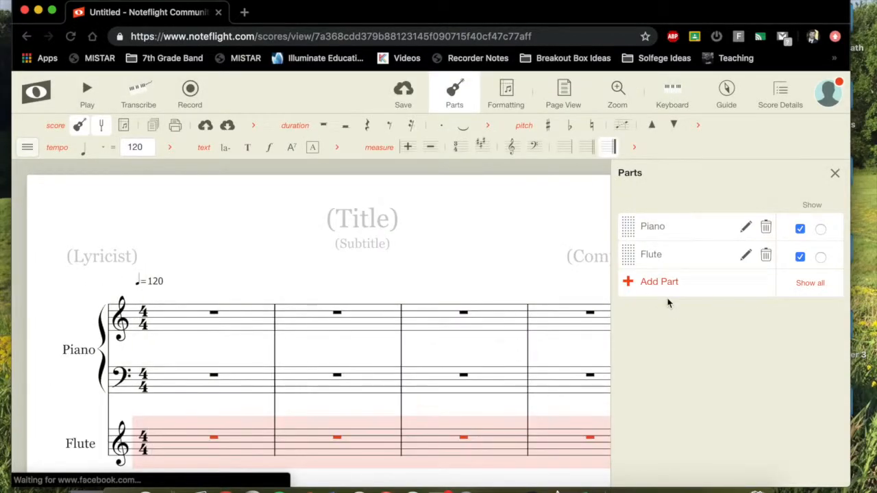
{"action": "left_click", "coordinate": [659, 282]}
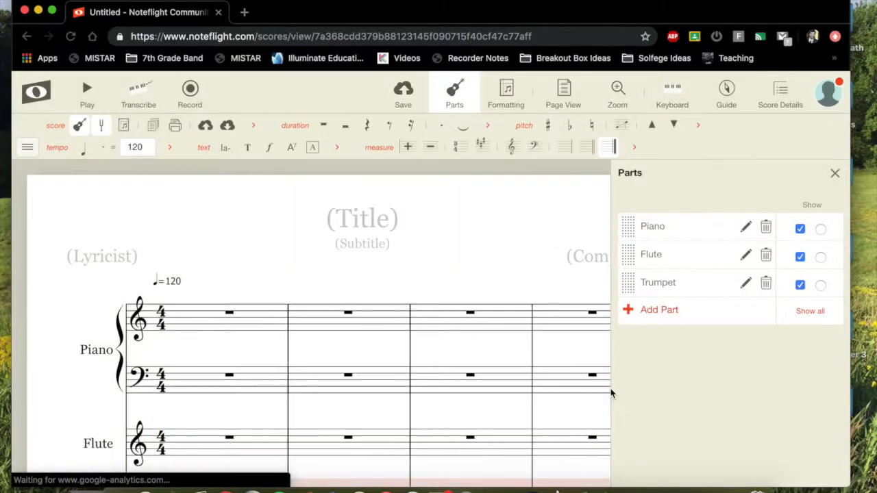
{"action": "left_click", "coordinate": [659, 309]}
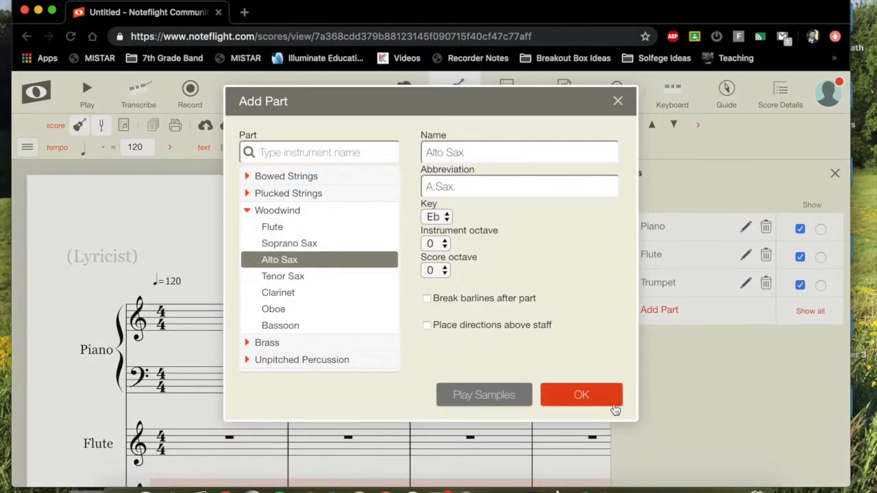
{"action": "left_click", "coordinate": [581, 395]}
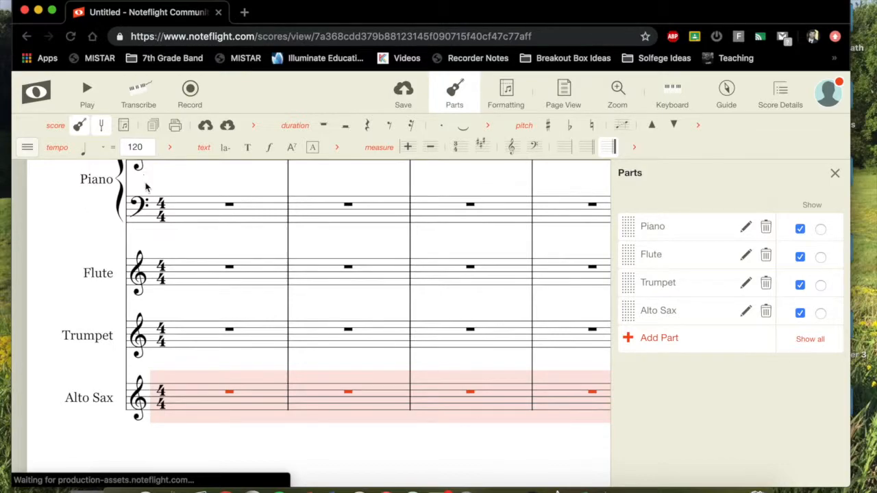
{"action": "mouse_move", "coordinate": [759, 233]}
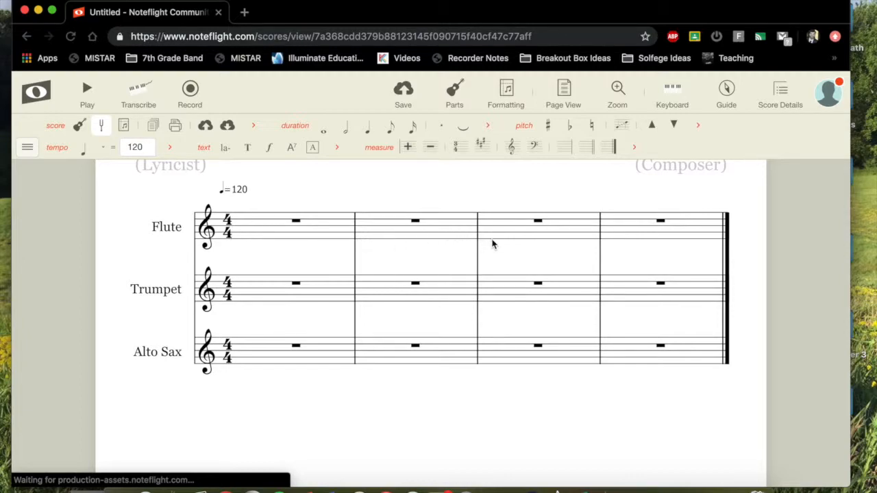
{"action": "mouse_move", "coordinate": [482, 159]}
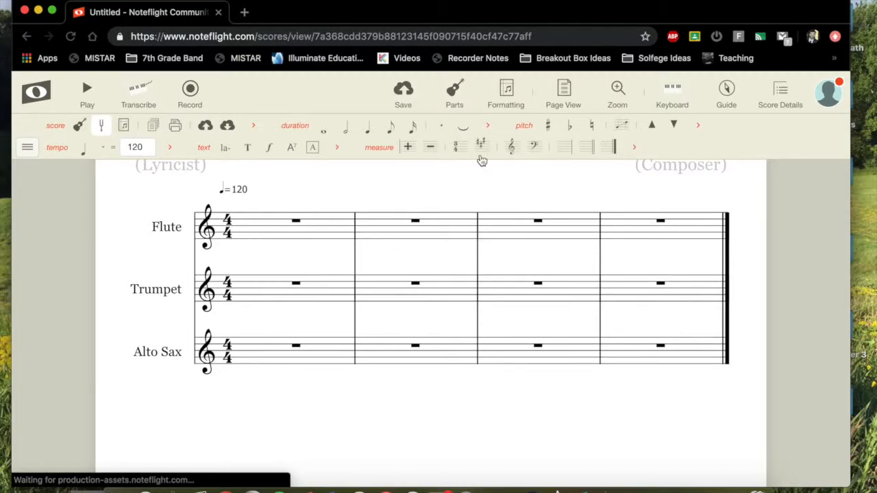
{"action": "mouse_move", "coordinate": [481, 147]}
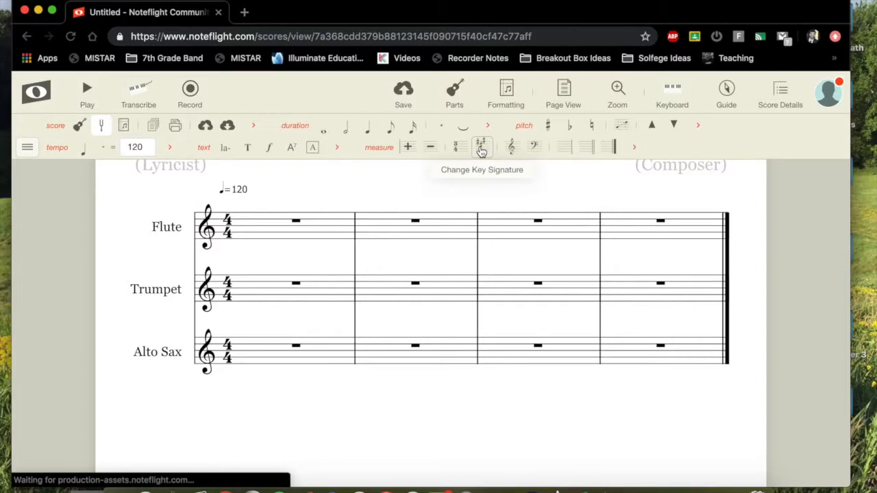
Set the key signature to B♭ major for all staves.
{"action": "left_click", "coordinate": [482, 147]}
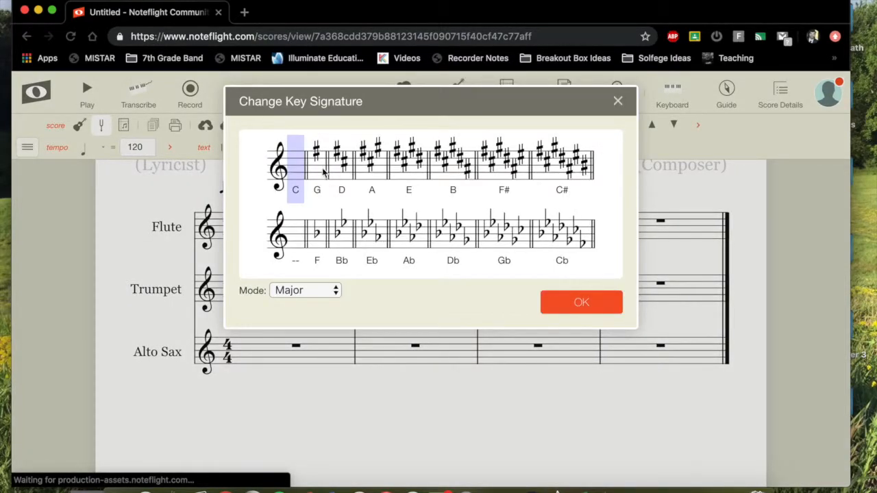
{"action": "left_click", "coordinate": [341, 232]}
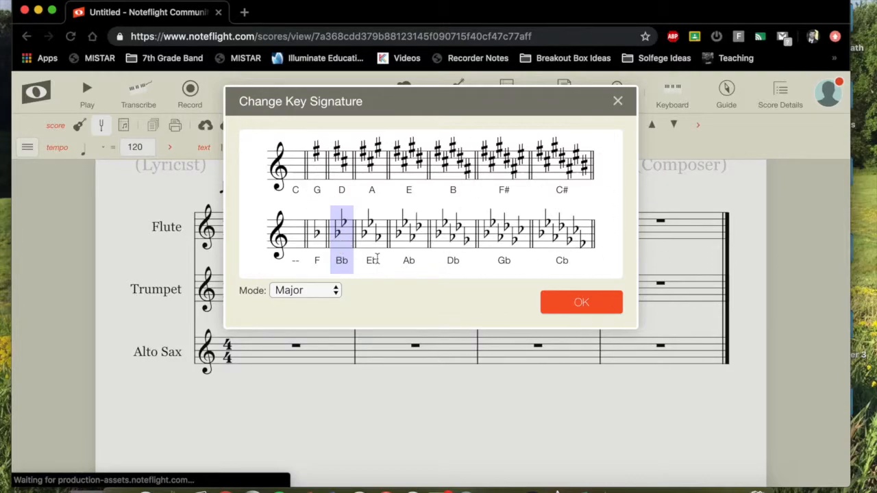
{"action": "left_click", "coordinate": [581, 303]}
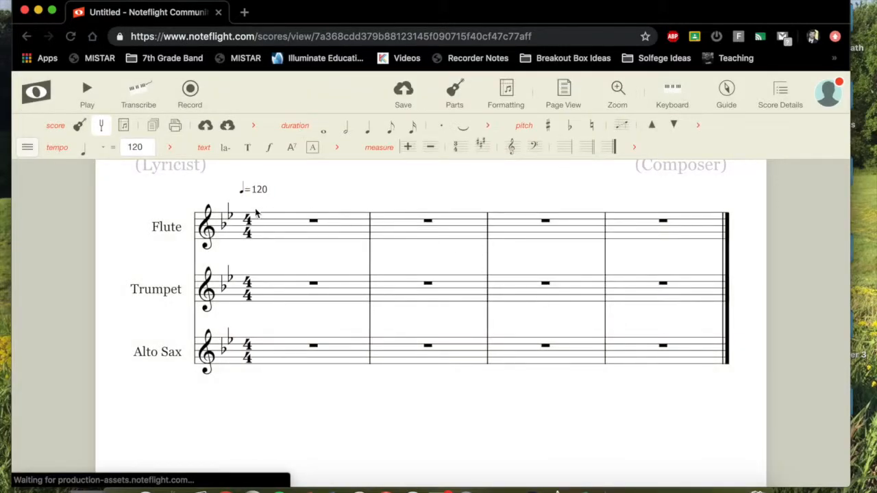
{"action": "mouse_move", "coordinate": [305, 310]}
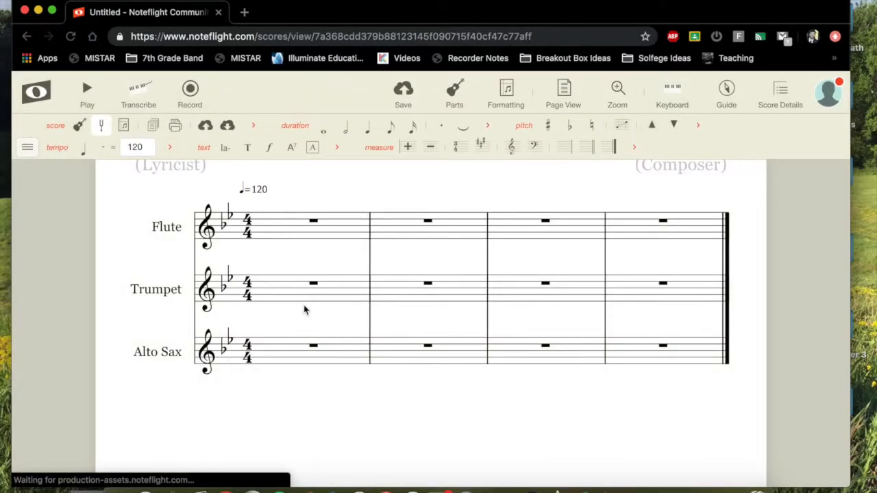
{"action": "mouse_move", "coordinate": [165, 289]}
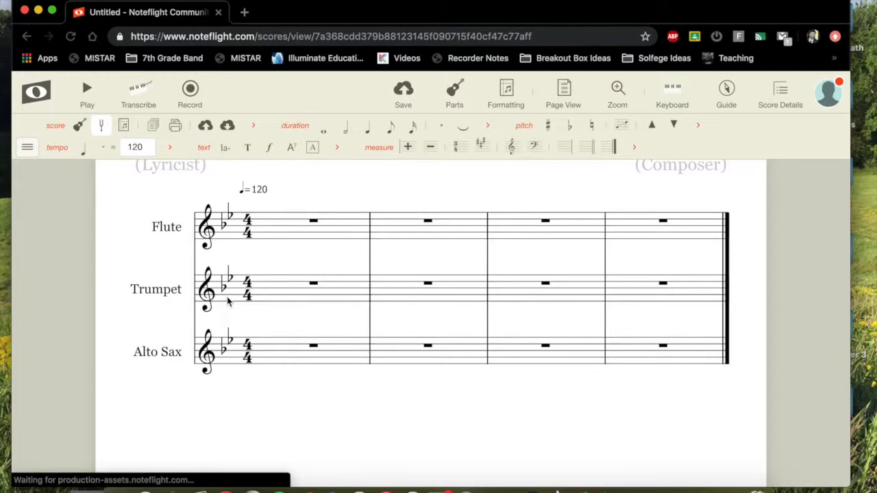
{"action": "mouse_move", "coordinate": [206, 314]}
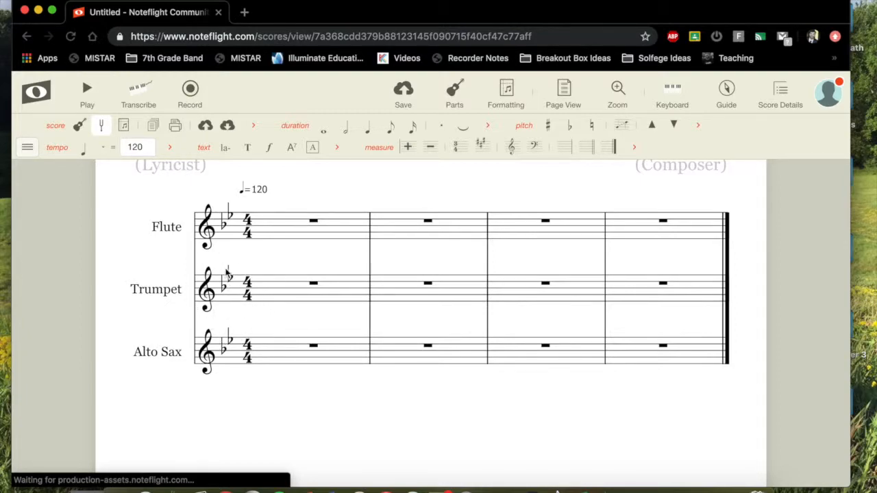
{"action": "mouse_move", "coordinate": [234, 370]}
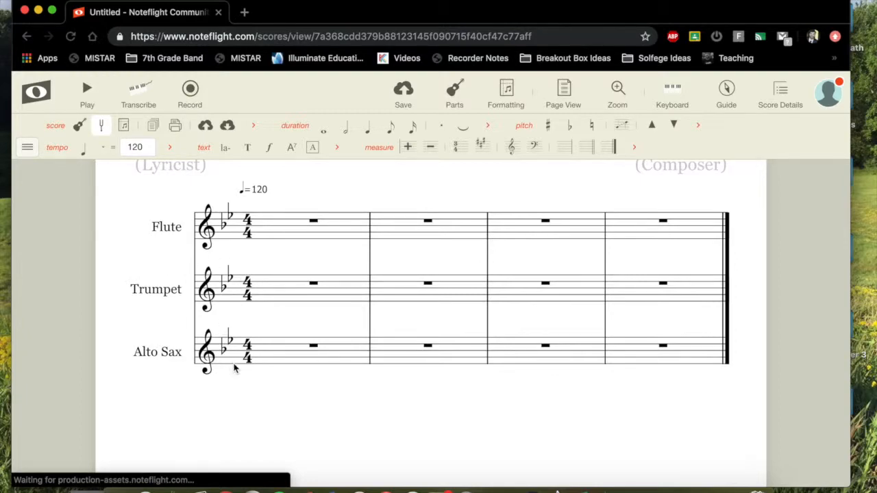
{"action": "mouse_move", "coordinate": [226, 375]}
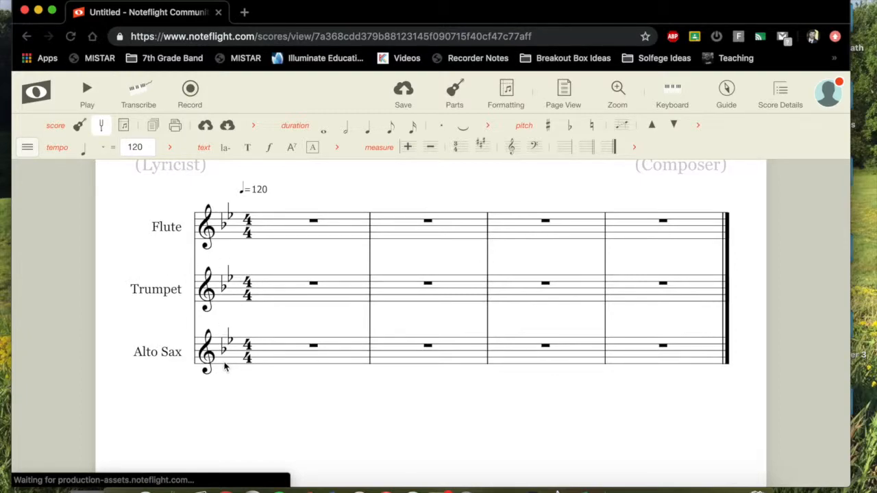
{"action": "mouse_move", "coordinate": [205, 263]}
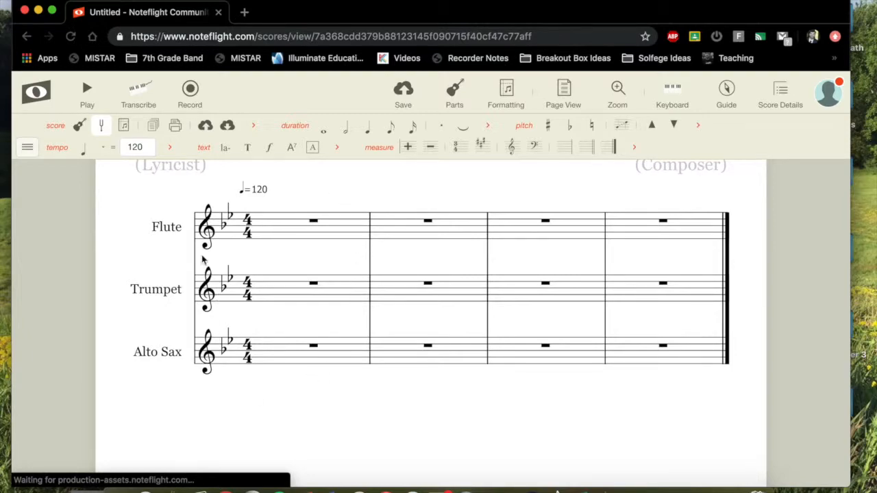
{"action": "mouse_move", "coordinate": [101, 126]}
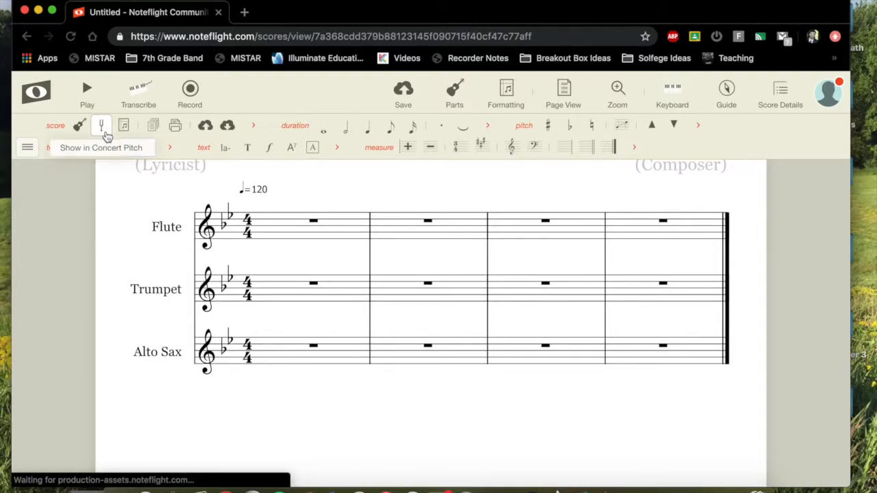
Switch the score from concert pitch to transposed pitch.
{"action": "left_click", "coordinate": [102, 126]}
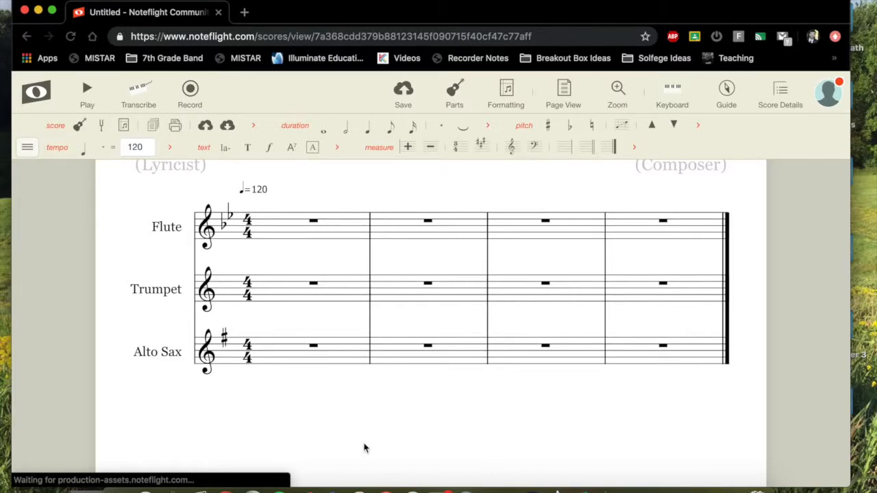
{"action": "mouse_move", "coordinate": [226, 246]}
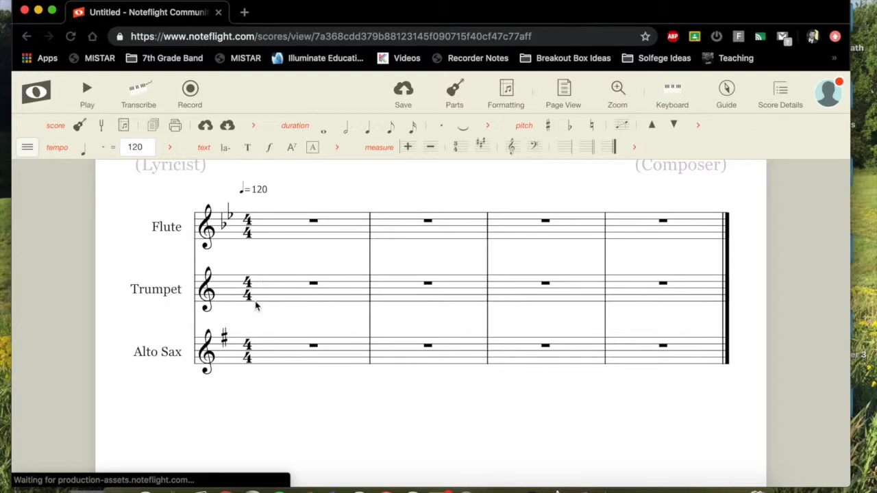
{"action": "mouse_move", "coordinate": [252, 255]}
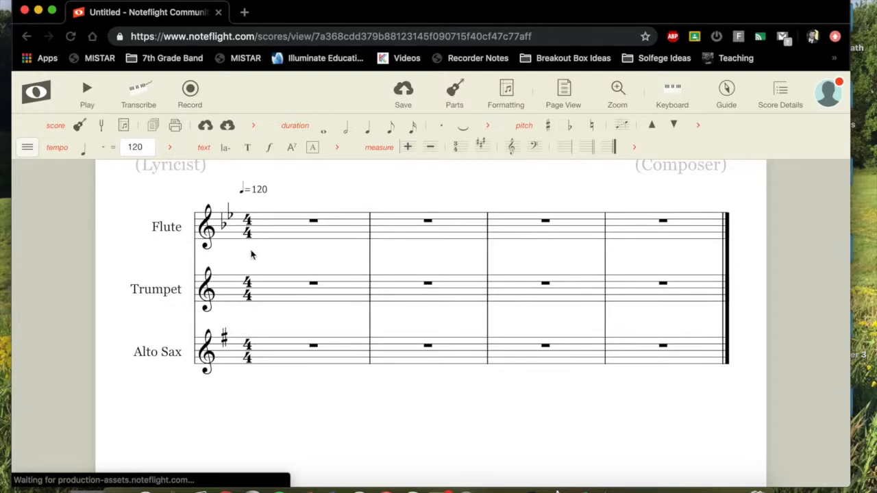
{"action": "mouse_move", "coordinate": [244, 413]}
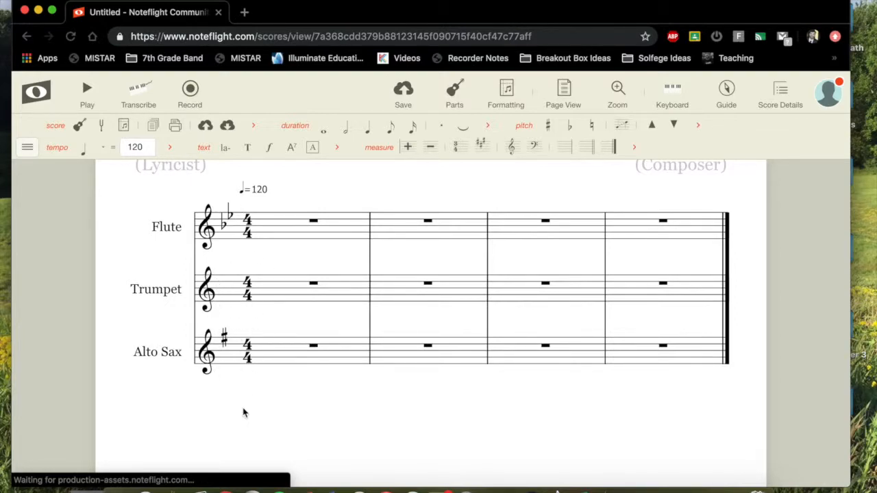
{"action": "mouse_move", "coordinate": [266, 428]}
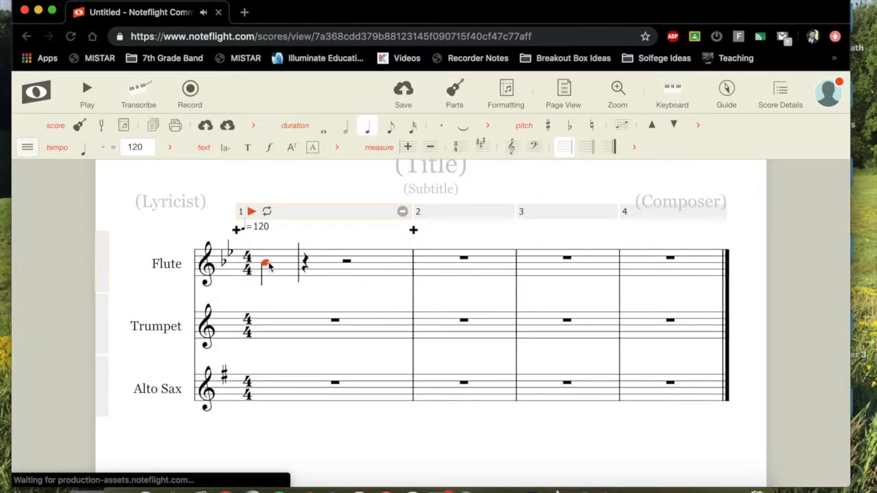
{"action": "mouse_move", "coordinate": [282, 335]}
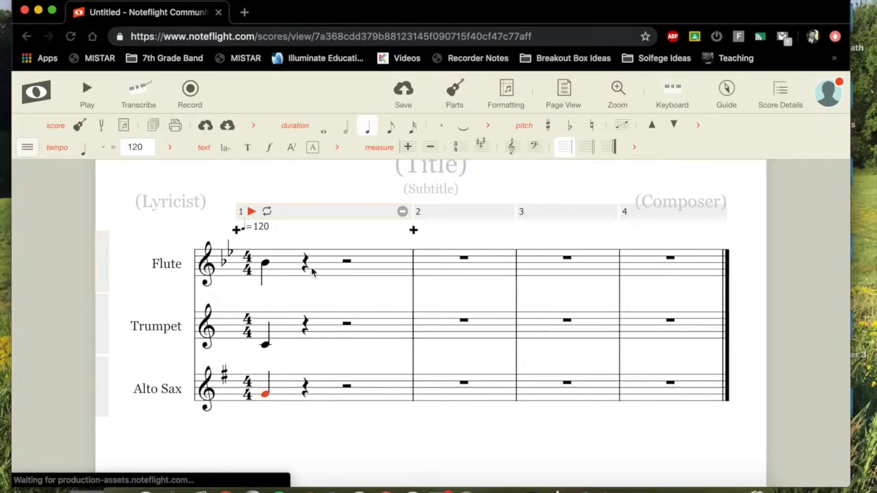
Shorten the Flute's first note to an eighth note.
{"action": "left_click", "coordinate": [266, 261]}
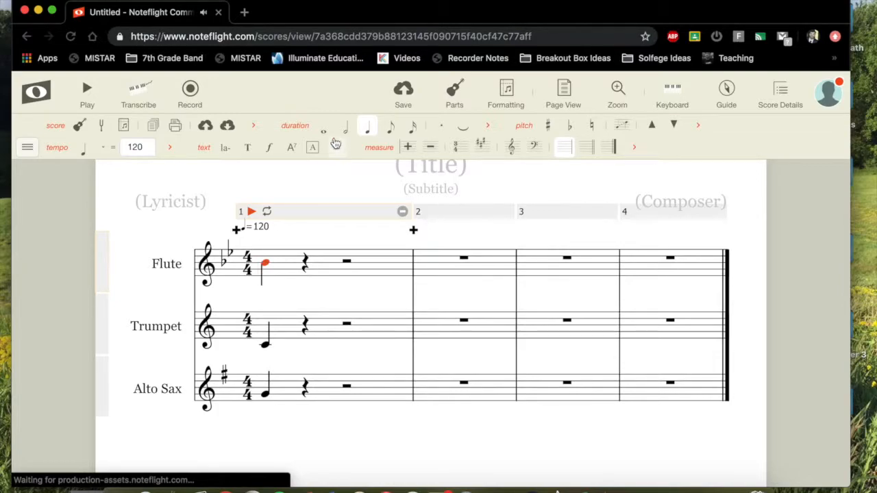
{"action": "mouse_move", "coordinate": [433, 137]}
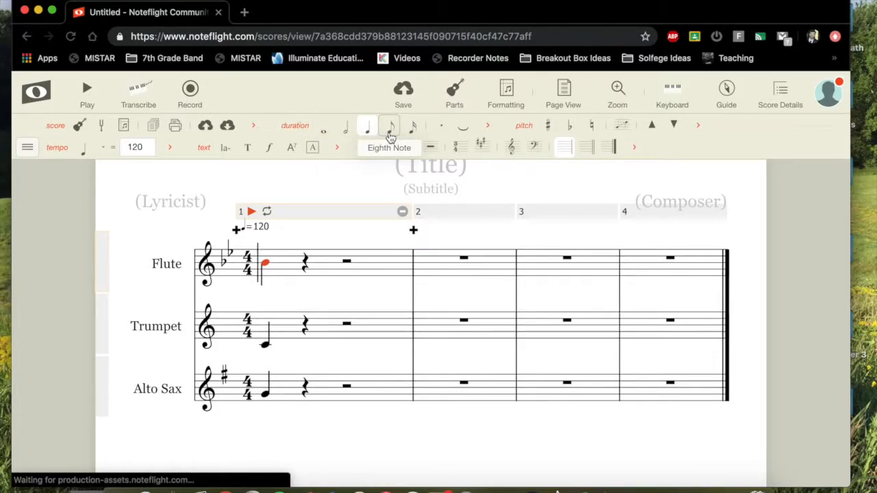
{"action": "left_click", "coordinate": [389, 126]}
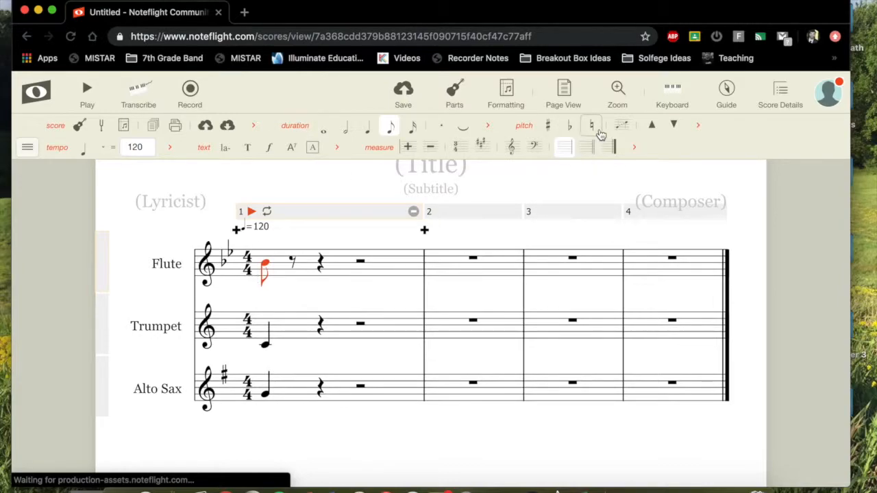
{"action": "mouse_move", "coordinate": [482, 140]}
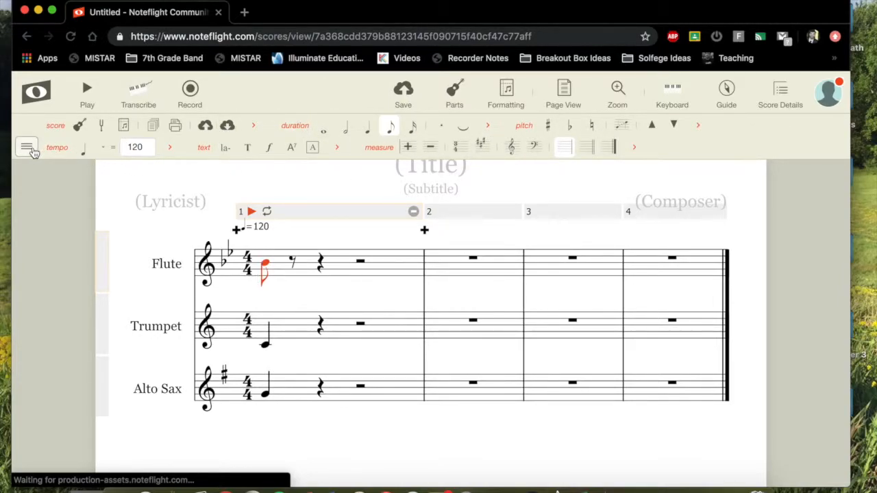
Browse the command menu's pitch, duration, editing, articulation, ornament and repeat palettes.
{"action": "left_click", "coordinate": [27, 147]}
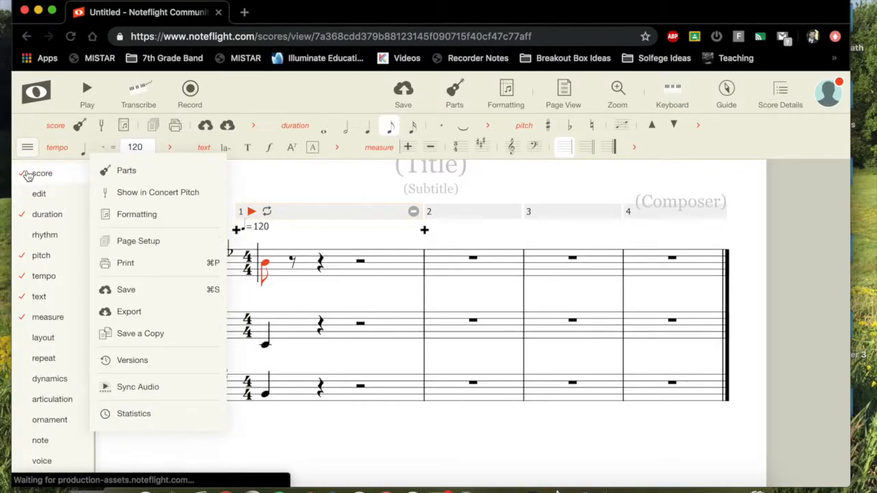
{"action": "left_click", "coordinate": [40, 256]}
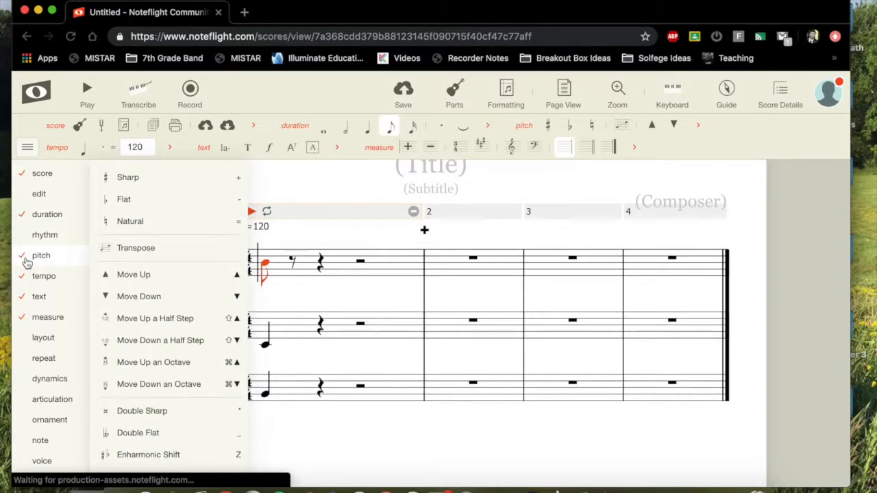
{"action": "left_click", "coordinate": [47, 214]}
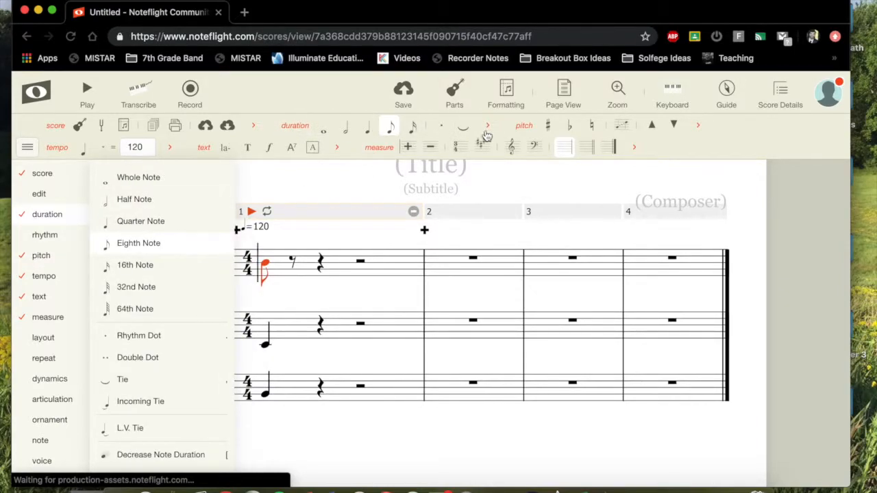
{"action": "mouse_move", "coordinate": [47, 215]}
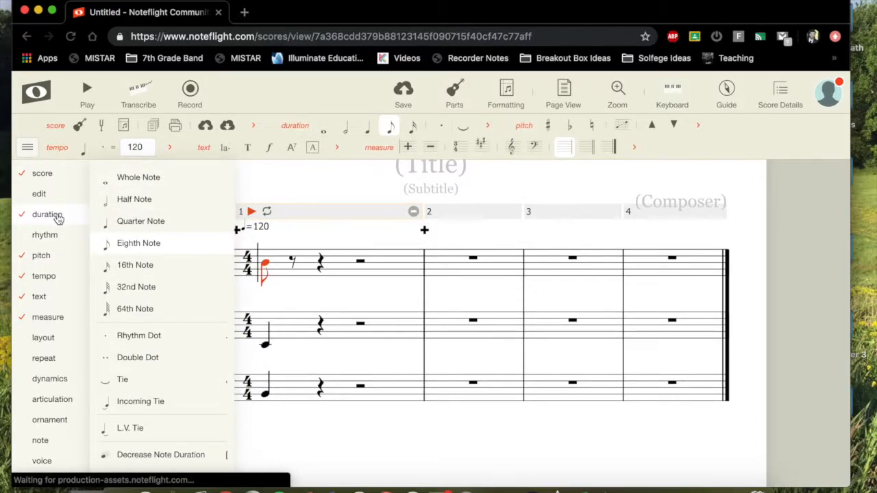
{"action": "left_click", "coordinate": [38, 193]}
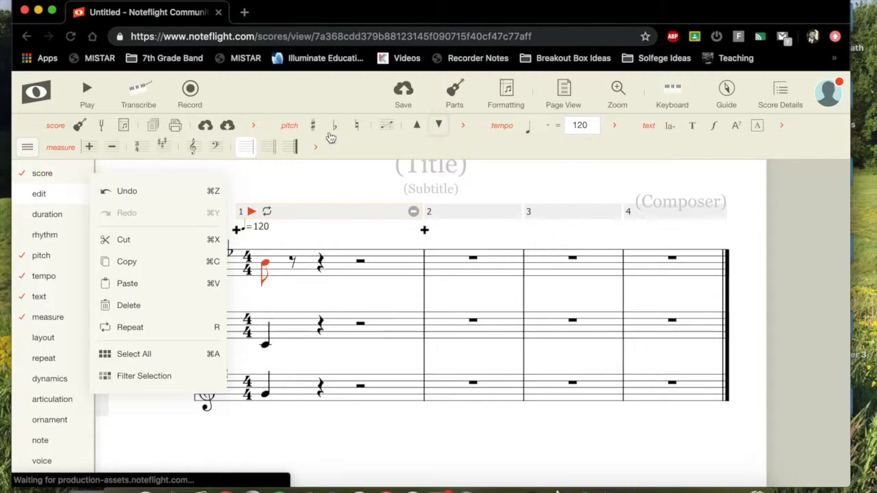
{"action": "left_click", "coordinate": [47, 214]}
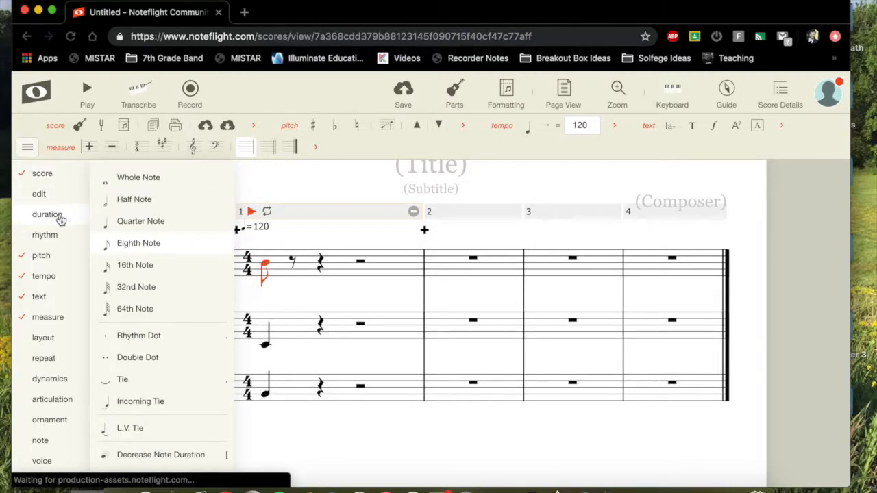
{"action": "left_click", "coordinate": [52, 398]}
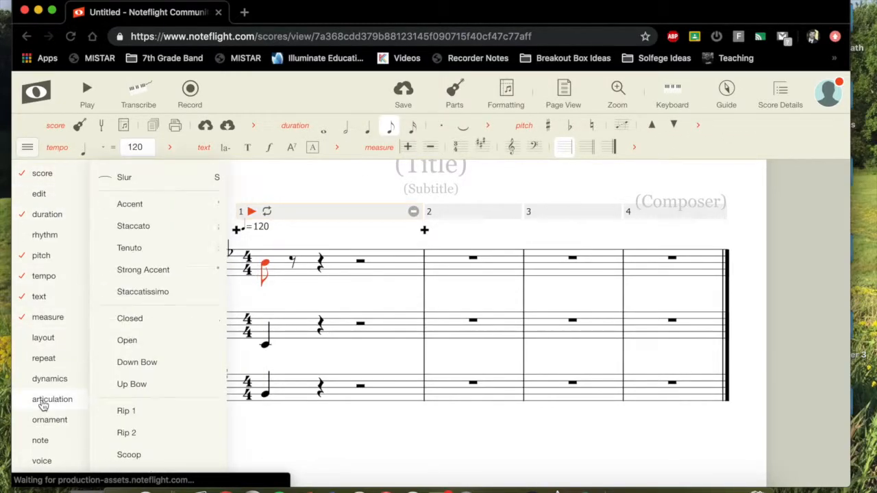
{"action": "left_click", "coordinate": [50, 370]}
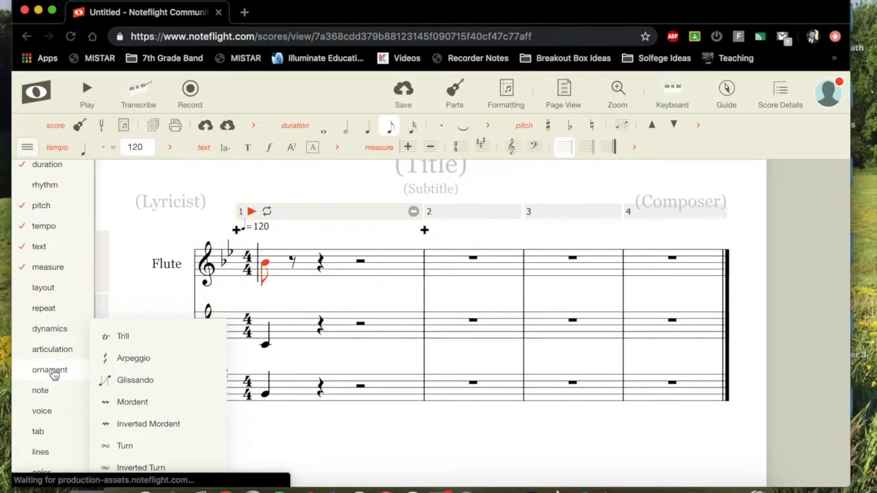
{"action": "left_click", "coordinate": [52, 349]}
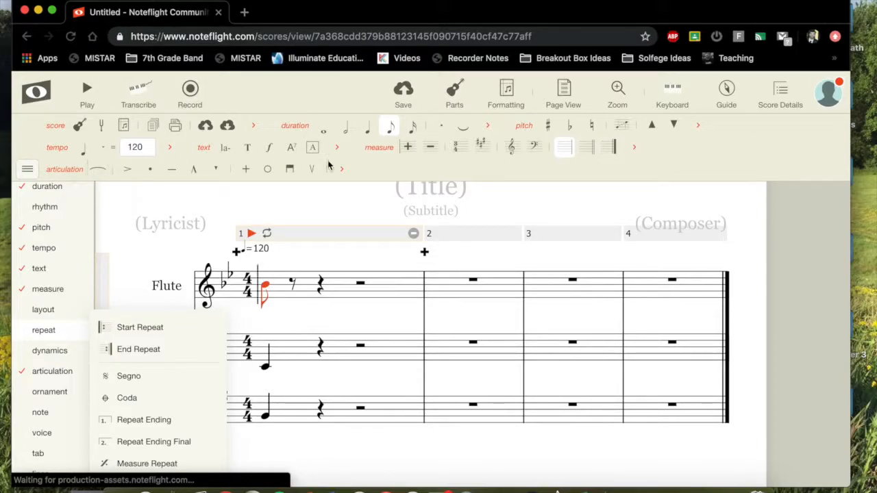
{"action": "mouse_move", "coordinate": [461, 175]}
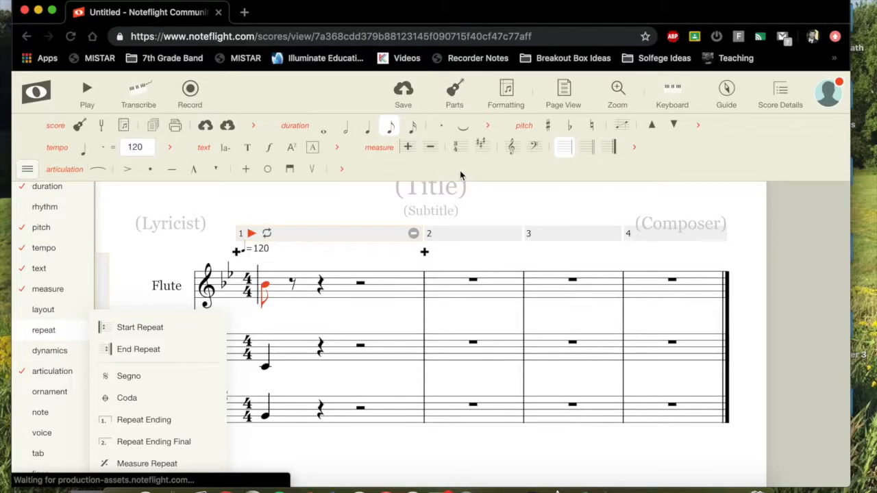
{"action": "mouse_move", "coordinate": [96, 163]}
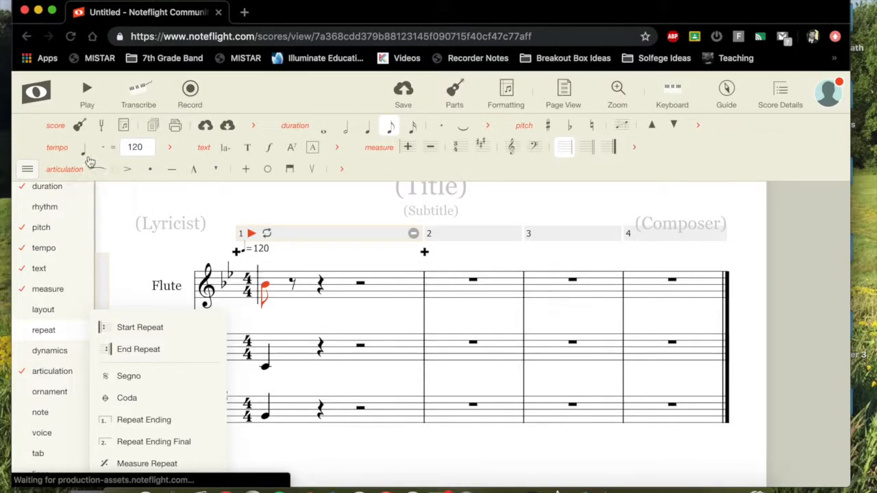
{"action": "mouse_move", "coordinate": [288, 148]}
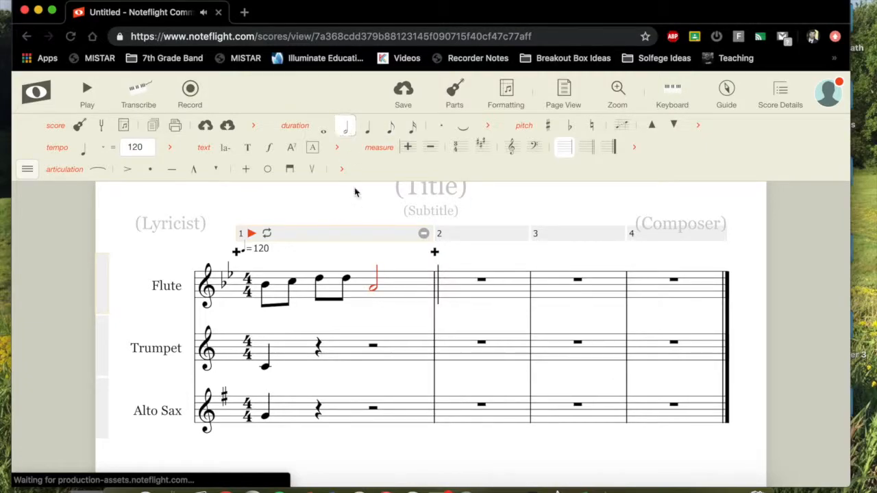
{"action": "mouse_move", "coordinate": [295, 364]}
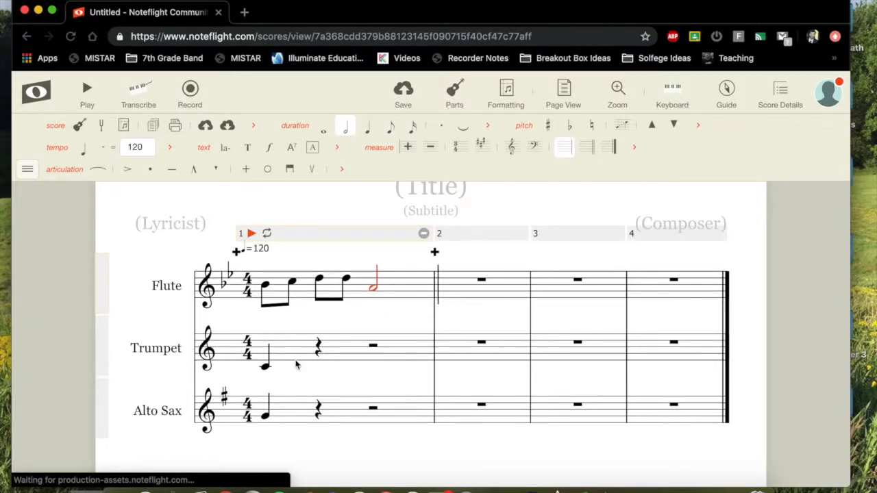
Select the Trumpet's beat-two rest to enter its sharped second note.
{"action": "left_click", "coordinate": [317, 358]}
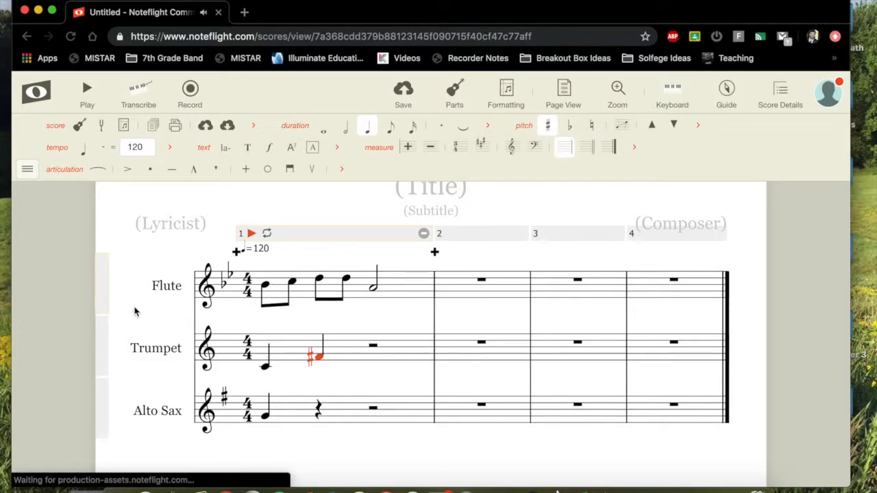
Select the Alto Sax's first measure to enter its quarter and half notes.
{"action": "left_click", "coordinate": [321, 419]}
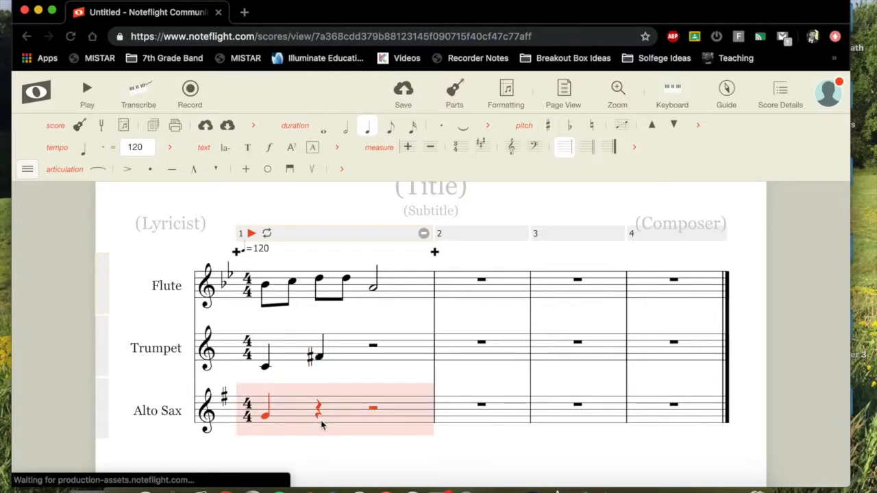
{"action": "mouse_move", "coordinate": [320, 423]}
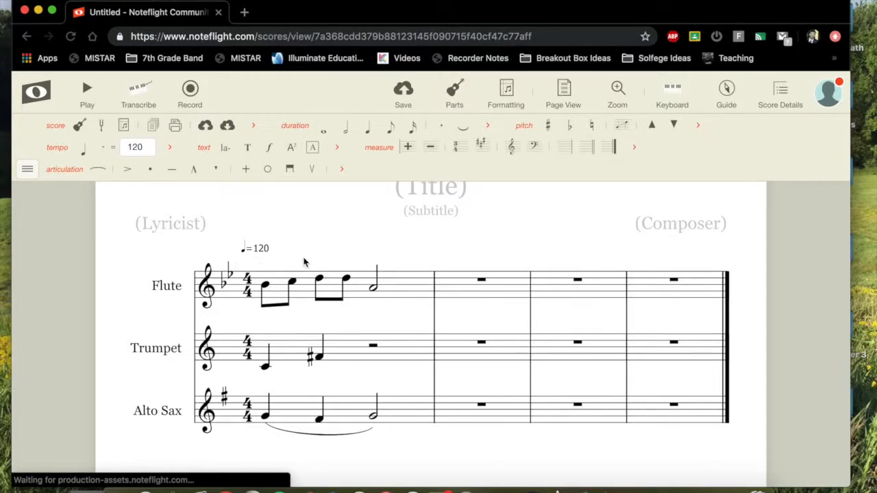
Select the empty measures 2–4 and delete them, leaving a single-measure score.
{"action": "left_click", "coordinate": [274, 284]}
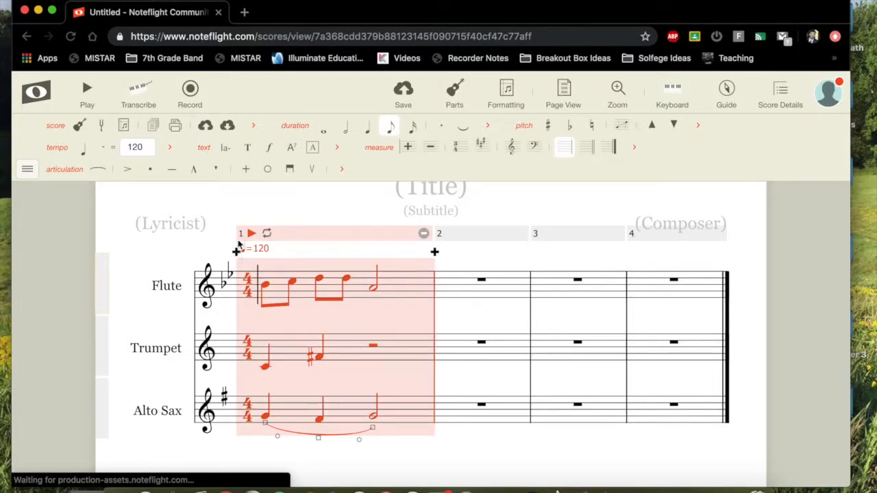
{"action": "mouse_move", "coordinate": [434, 253]}
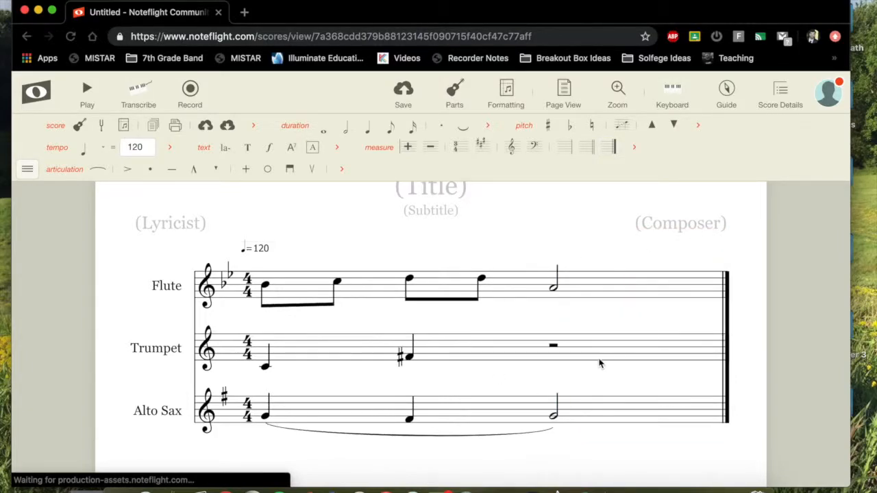
{"action": "mouse_move", "coordinate": [581, 371]}
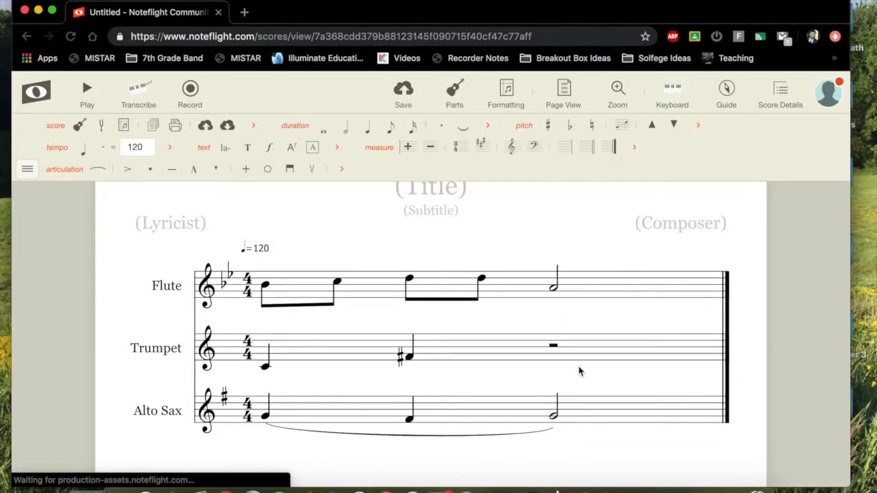
{"action": "mouse_move", "coordinate": [9, 199]}
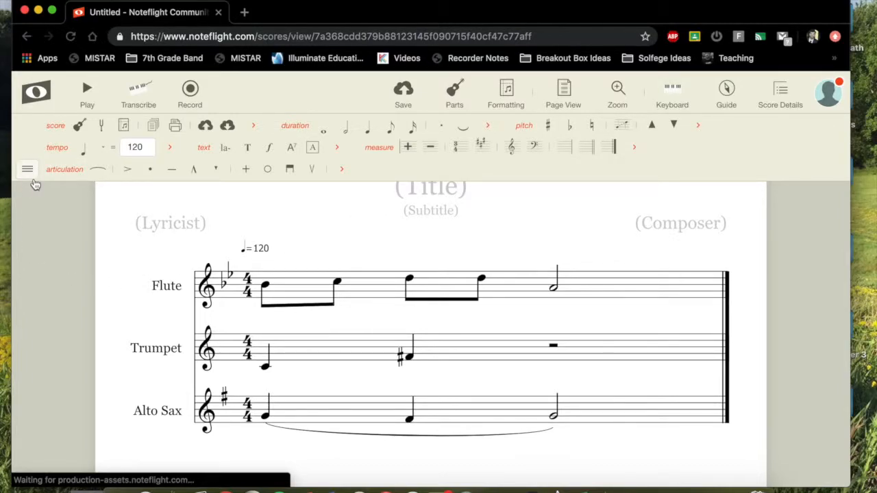
{"action": "left_click", "coordinate": [27, 169]}
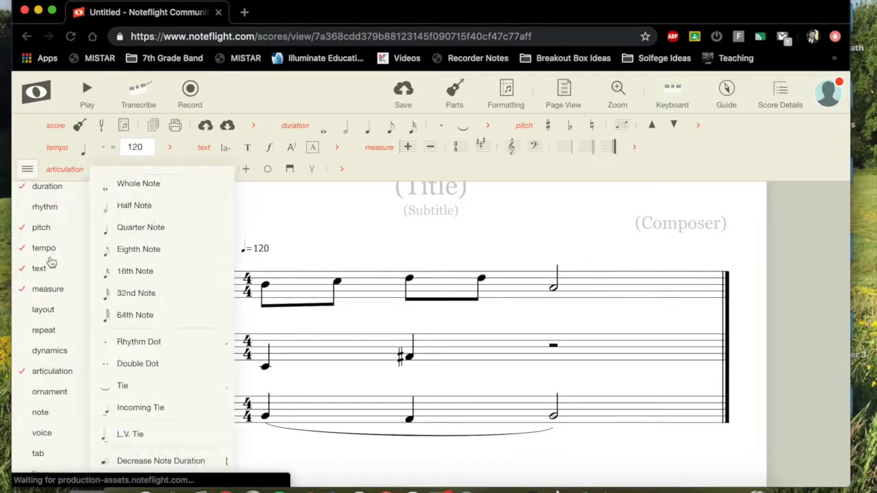
{"action": "left_click", "coordinate": [44, 330]}
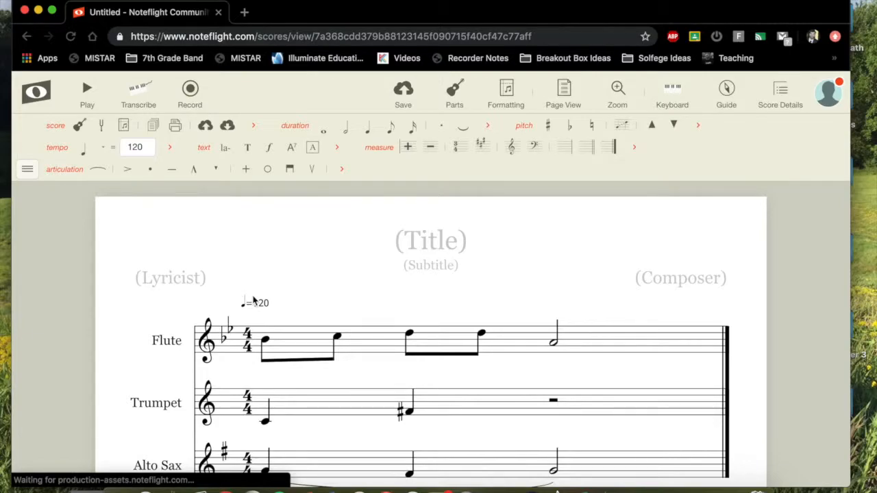
{"action": "mouse_move", "coordinate": [339, 259]}
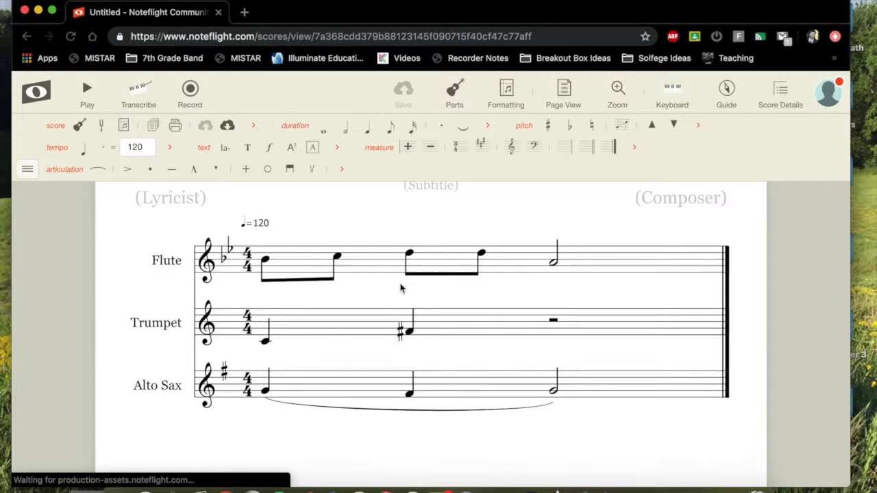
{"action": "mouse_move", "coordinate": [592, 225]}
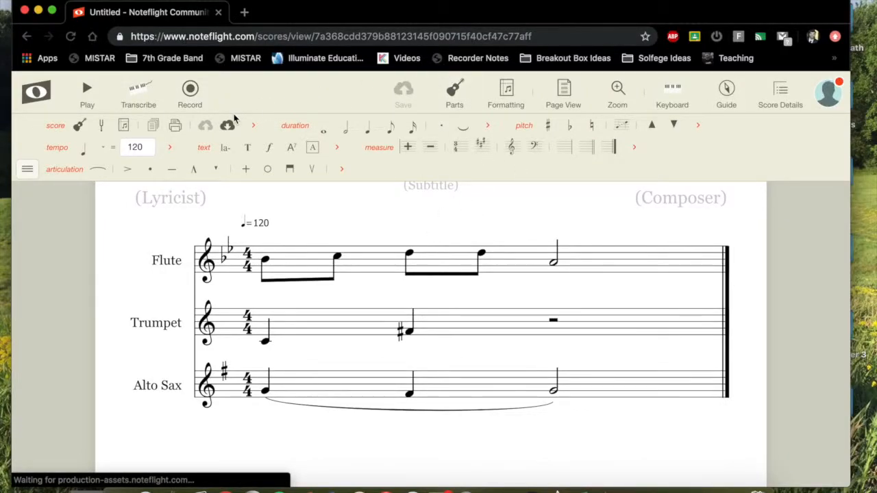
{"action": "mouse_move", "coordinate": [209, 126]}
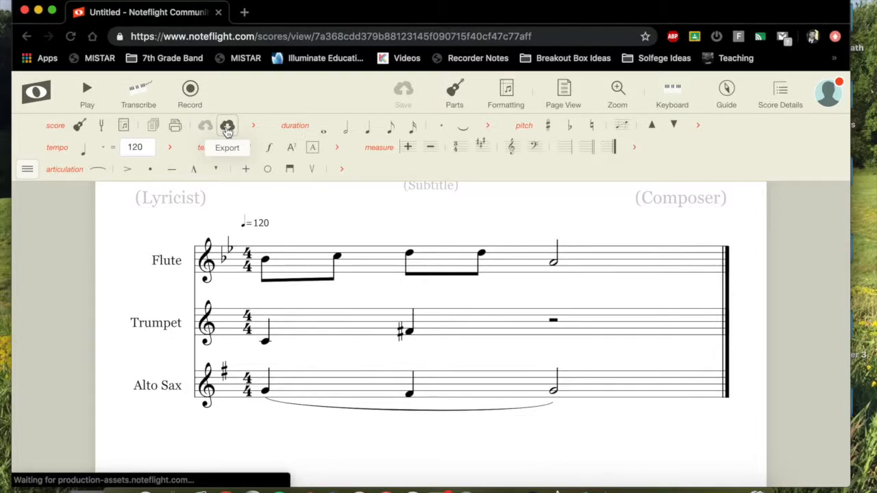
{"action": "mouse_move", "coordinate": [226, 135]}
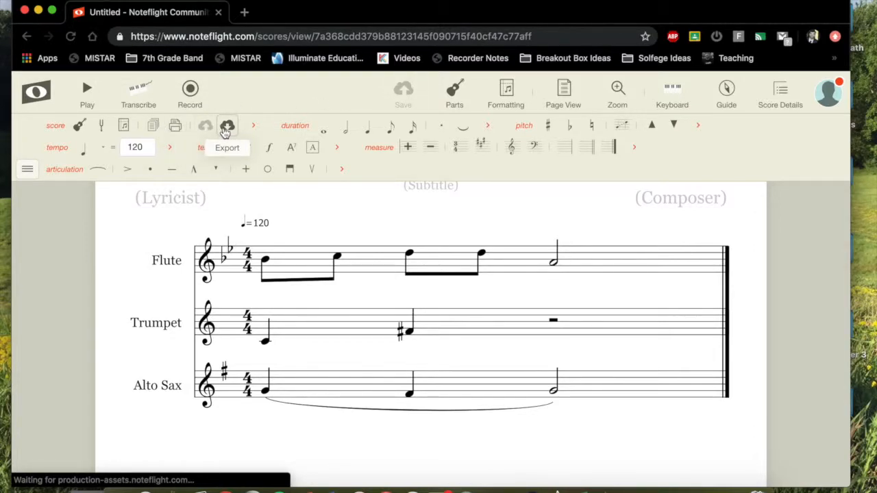
Export the full score as pdf.pdf via Print Full Score, view it, and return to the score.
{"action": "left_click", "coordinate": [228, 126]}
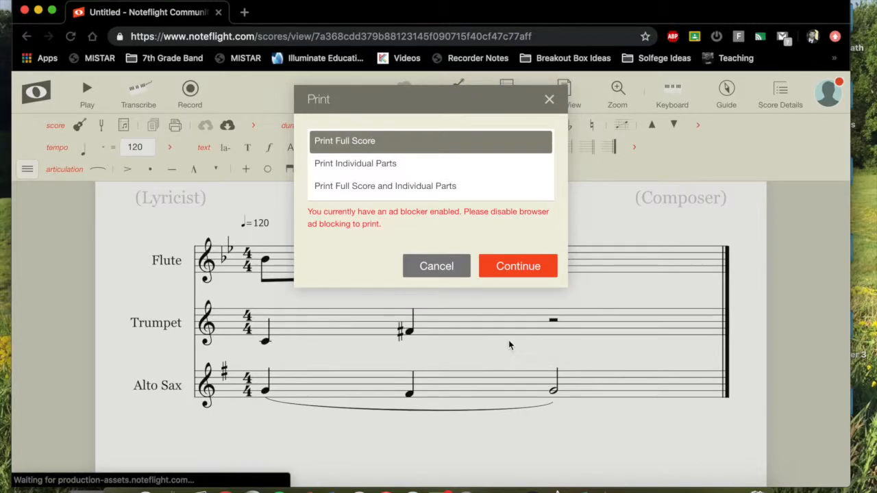
{"action": "mouse_move", "coordinate": [406, 191]}
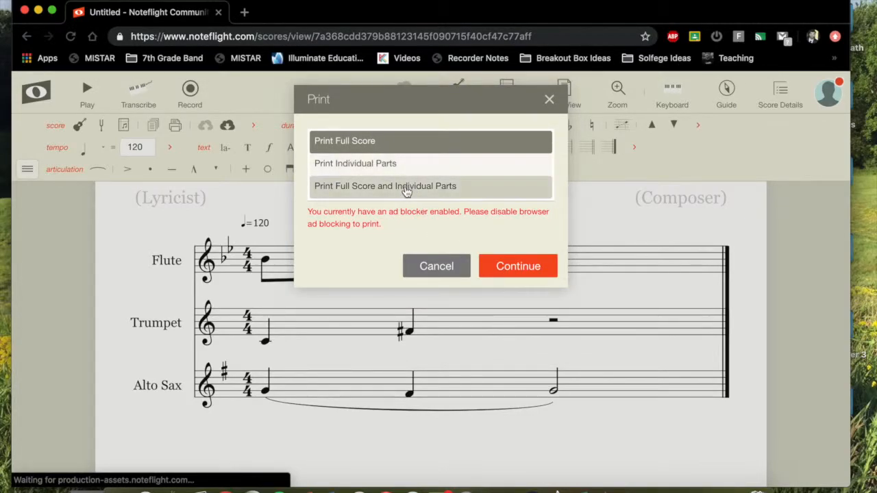
{"action": "mouse_move", "coordinate": [400, 140]}
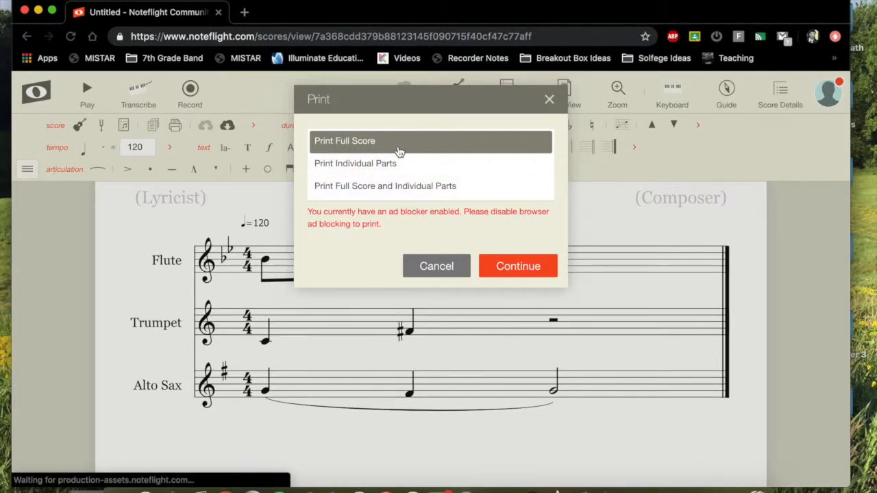
{"action": "mouse_move", "coordinate": [676, 39]}
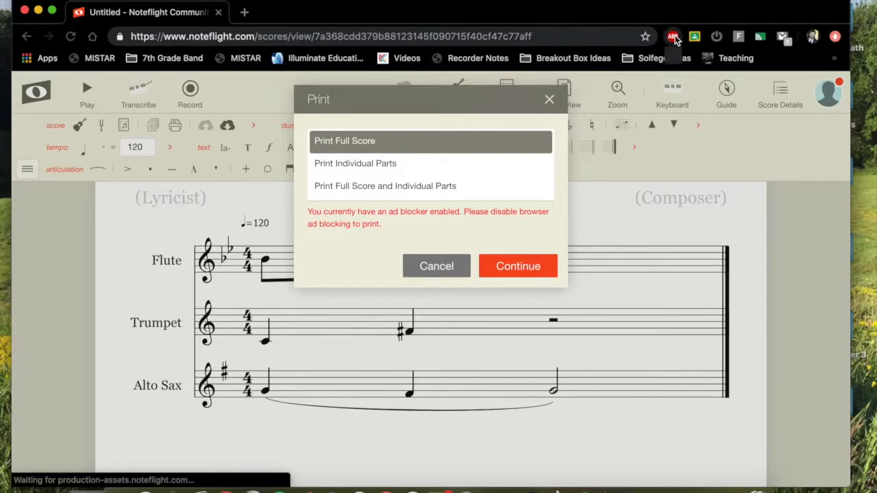
{"action": "left_click", "coordinate": [675, 36]}
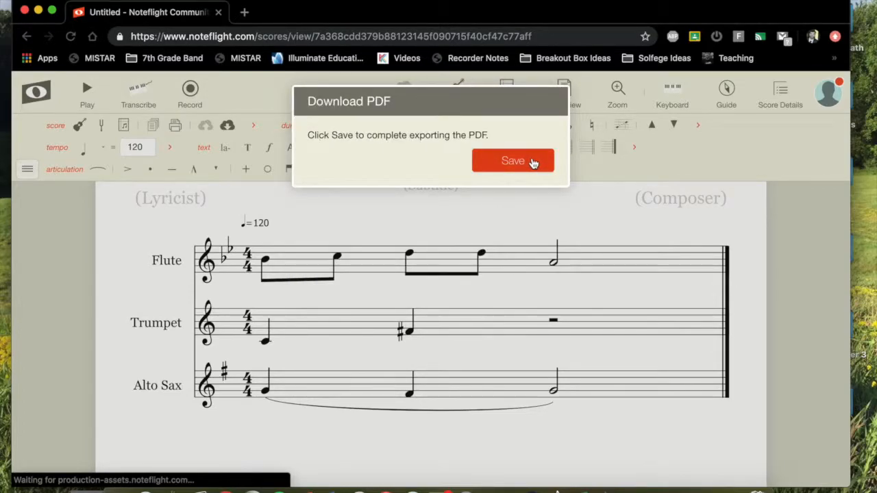
{"action": "left_click", "coordinate": [512, 160]}
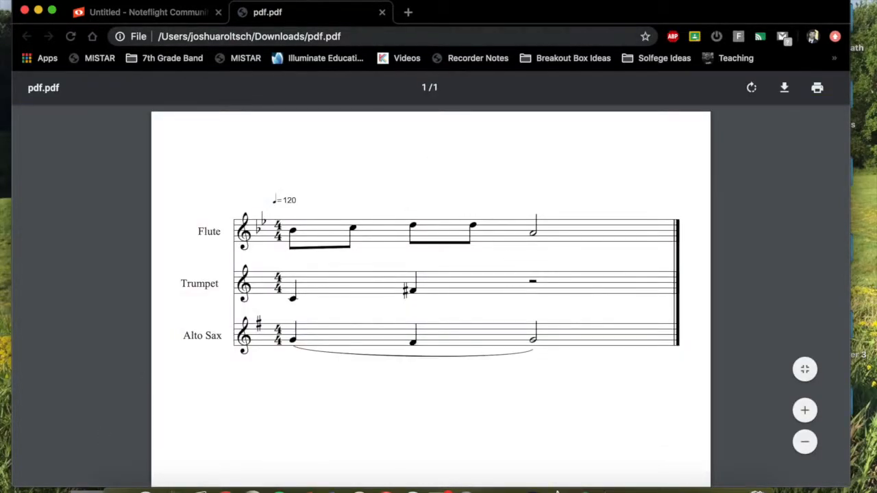
{"action": "left_click", "coordinate": [137, 13]}
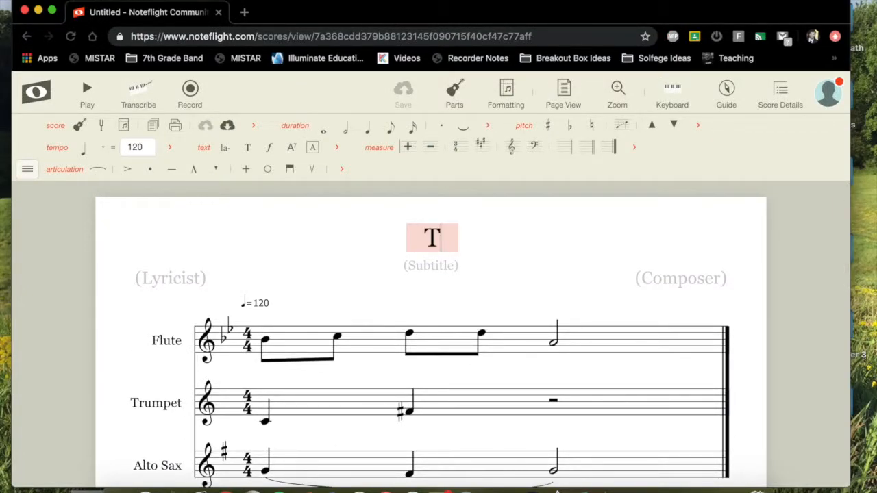
Title the score 'Thank You' and start playback of the one-measure score.
{"action": "type", "text": "hank You"}
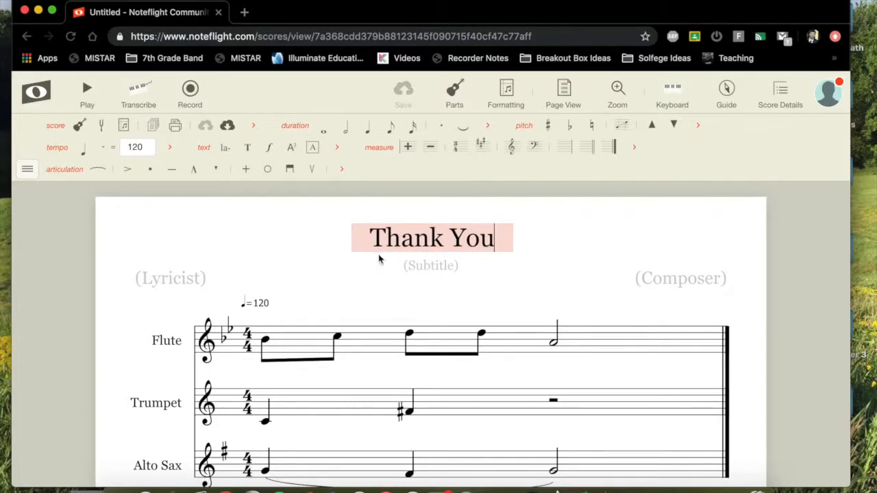
{"action": "scroll", "scroll_direction": "down", "scroll_amount": 3}
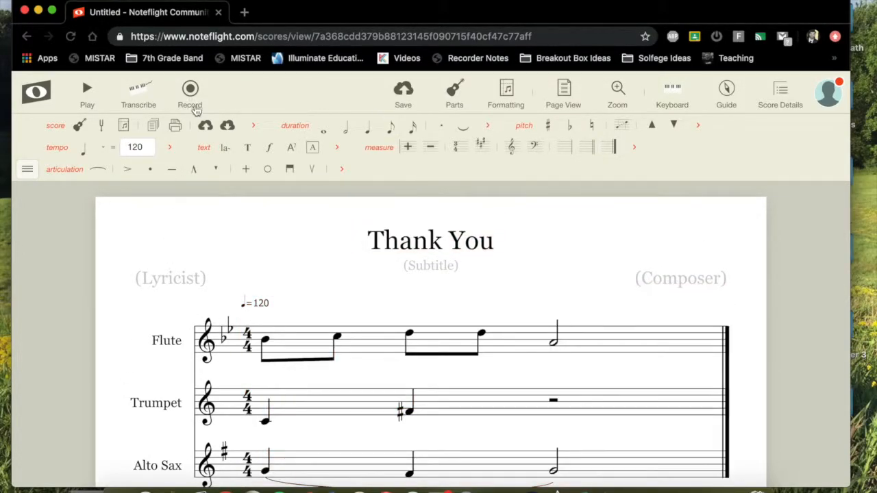
{"action": "scroll", "scroll_direction": "down", "scroll_amount": 3}
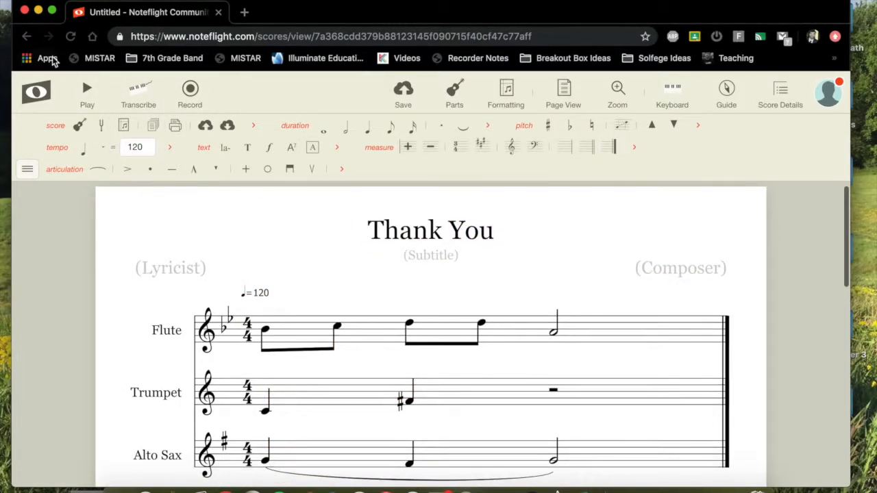
{"action": "left_click", "coordinate": [87, 88]}
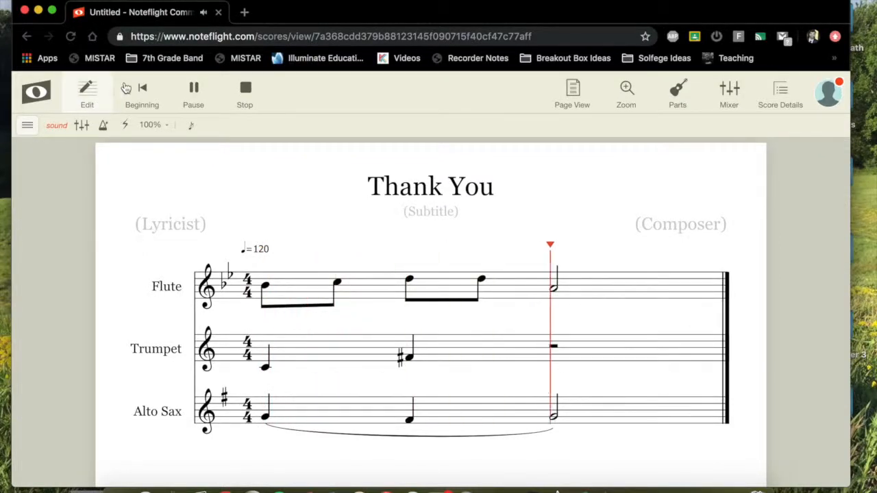